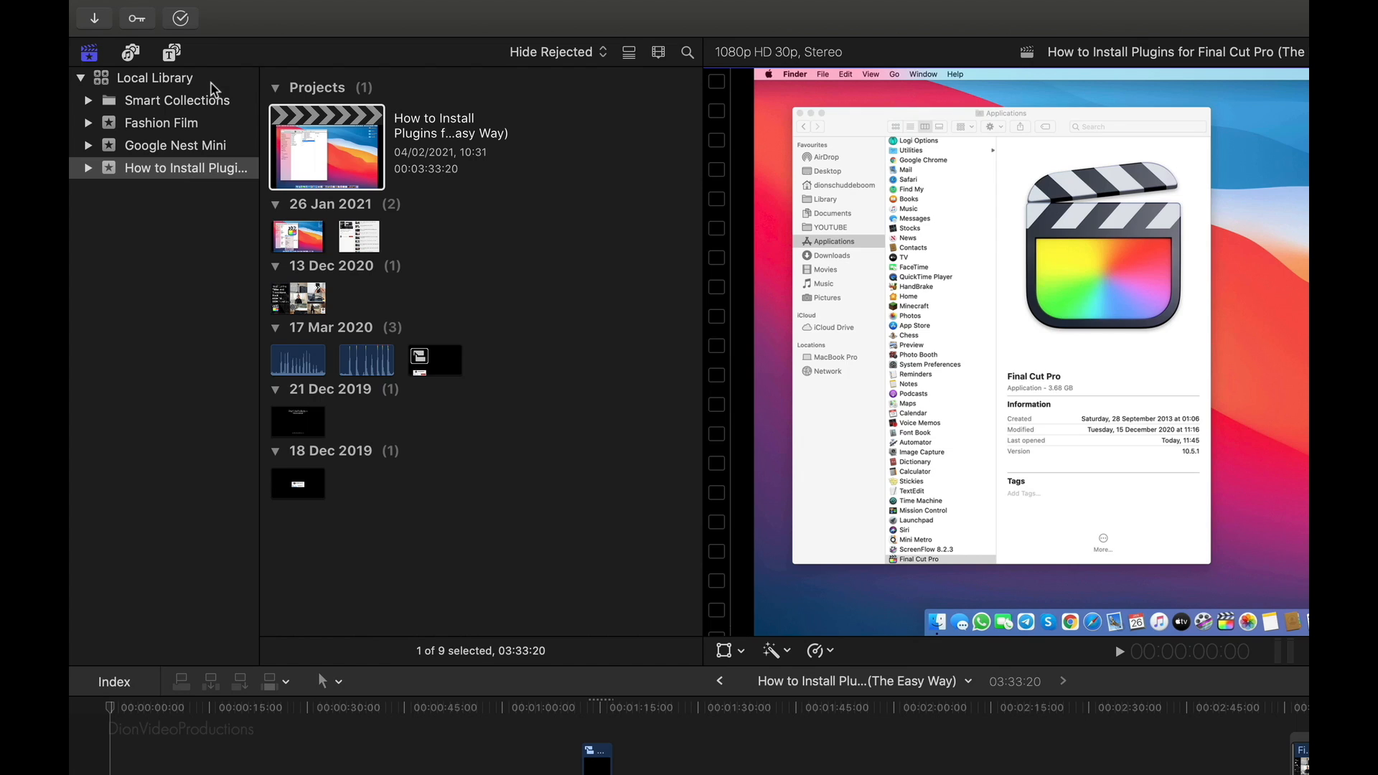
mouse_move(155, 78)
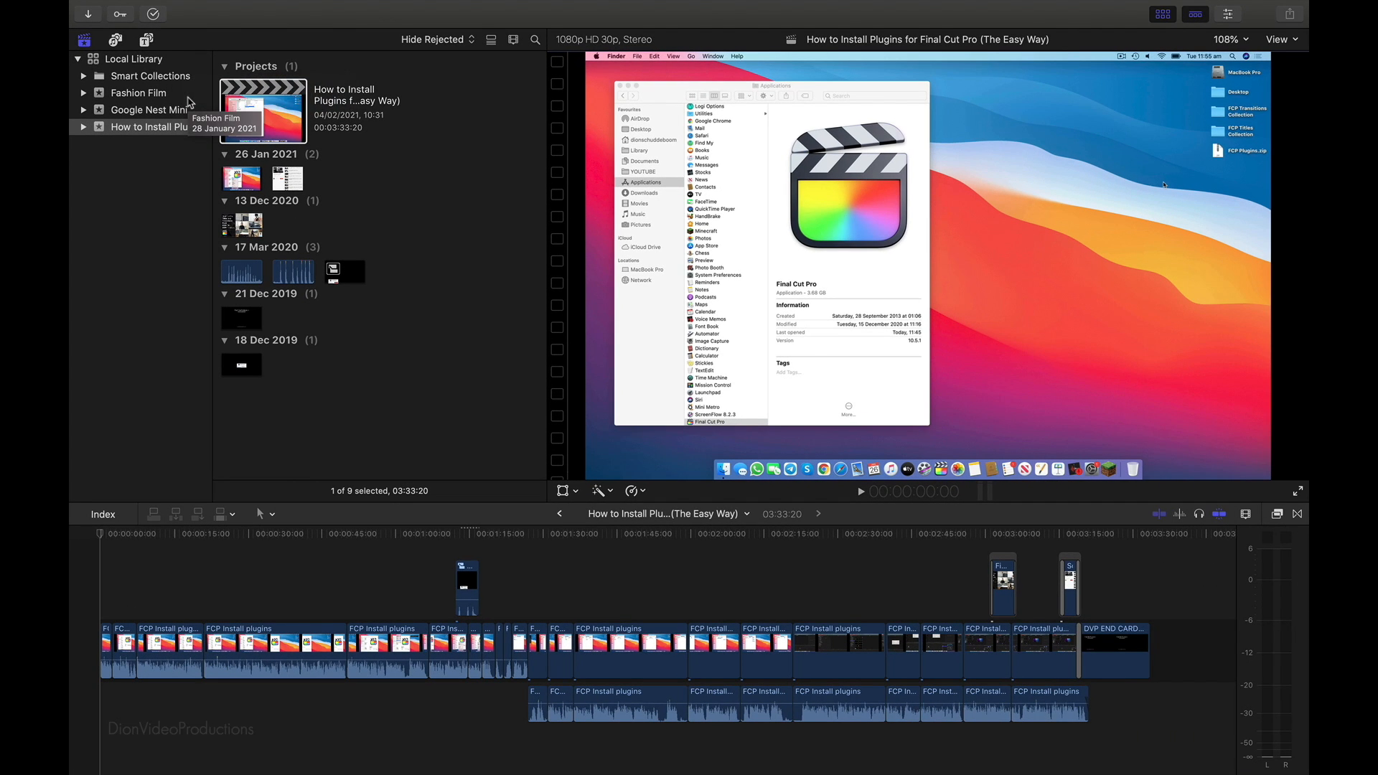
Browse the sidebar events and show the Fashion Film event with its Collections Studio Shoot project.
click(151, 109)
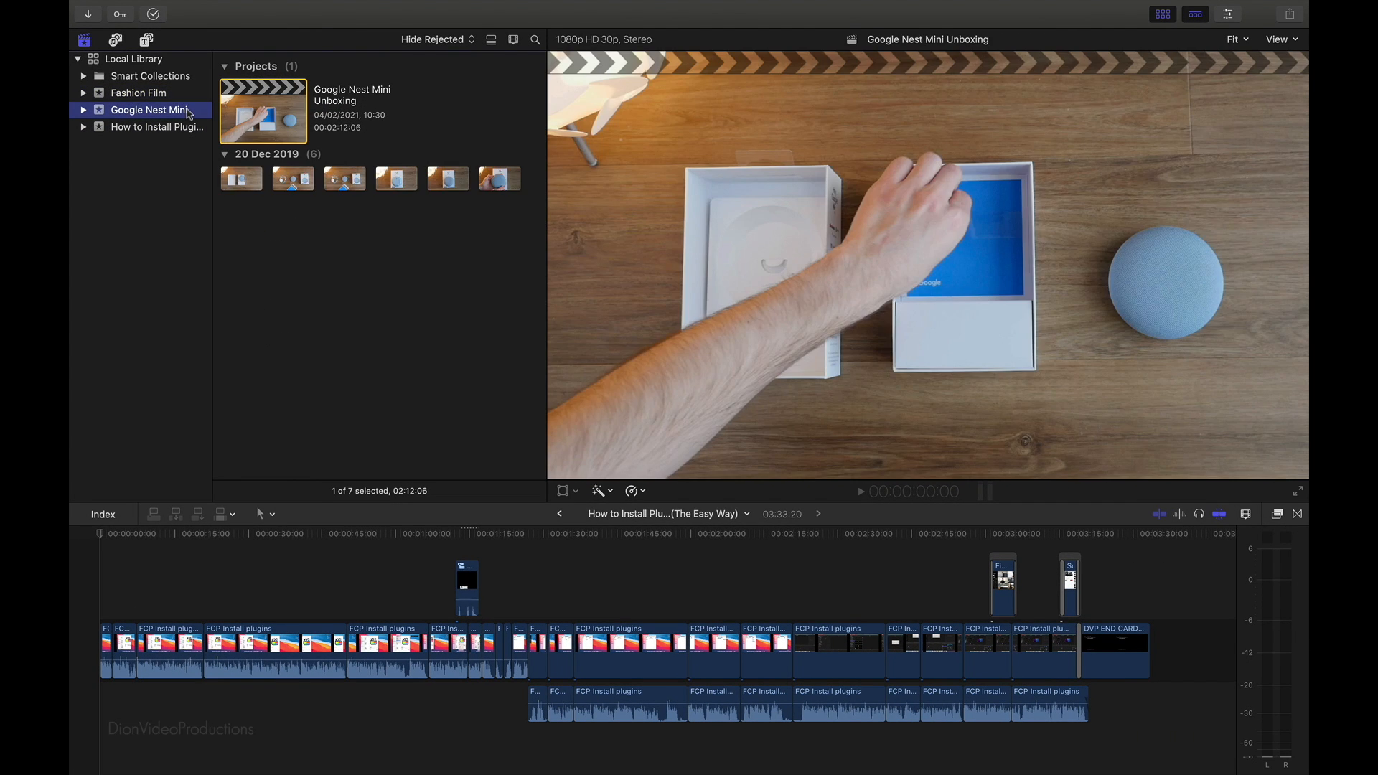
click(155, 126)
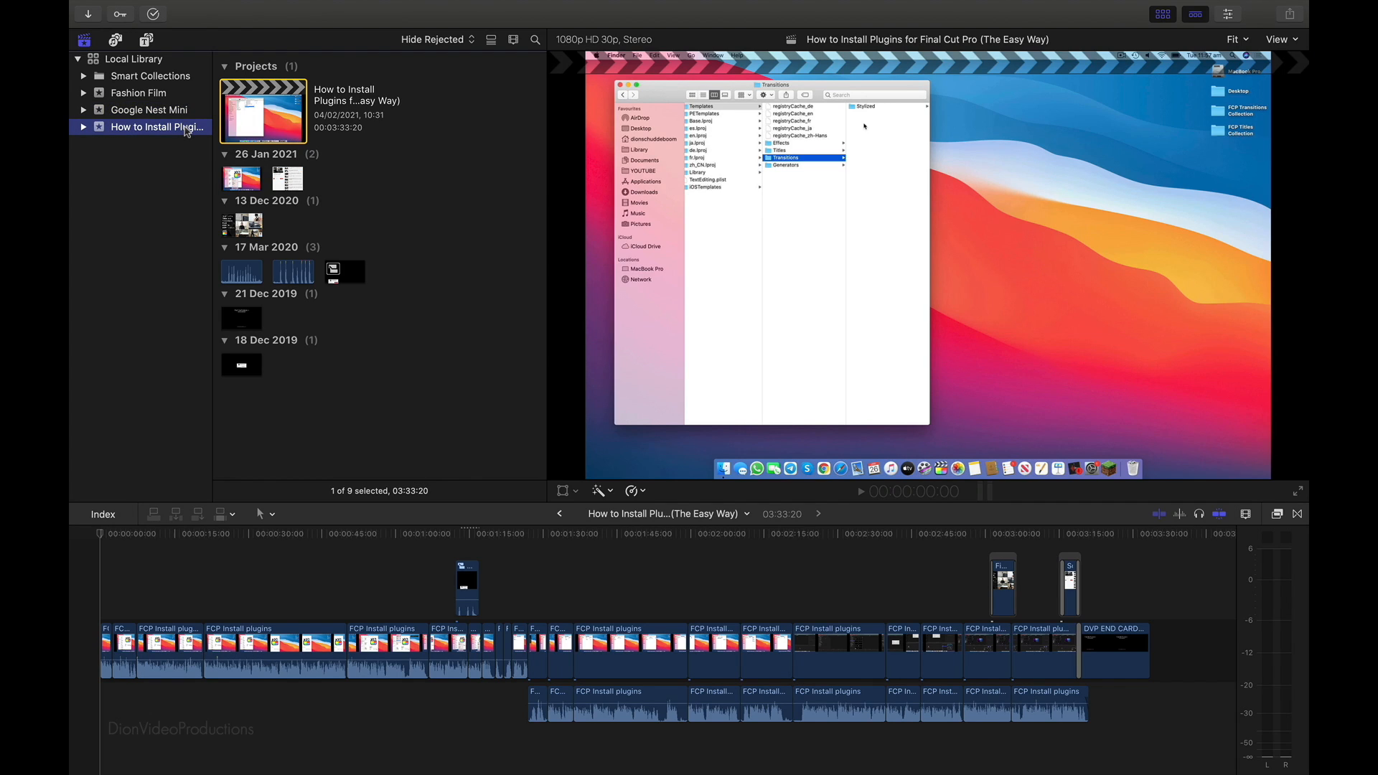
click(158, 127)
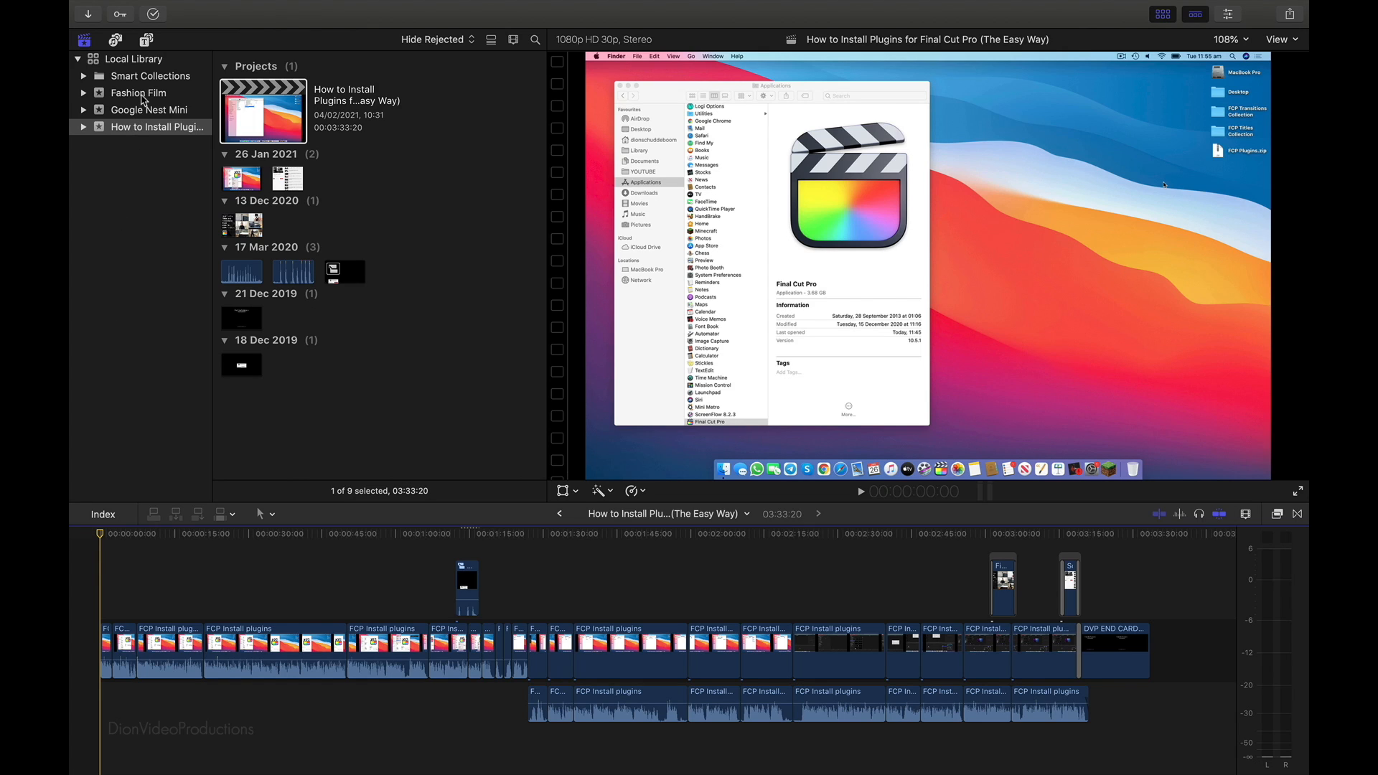
click(139, 92)
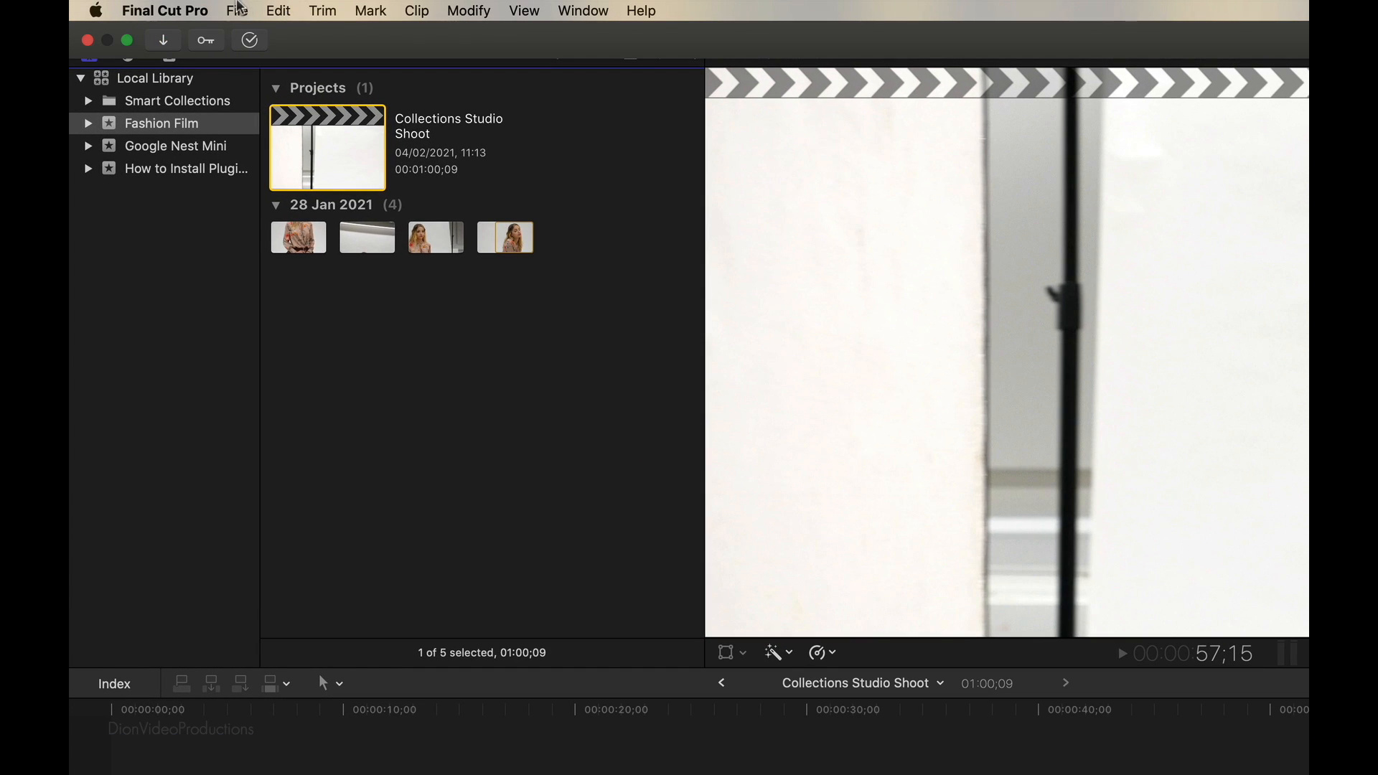
Bring up the File commands to reach Move Project to Library for Collections Studio Shoot.
click(237, 10)
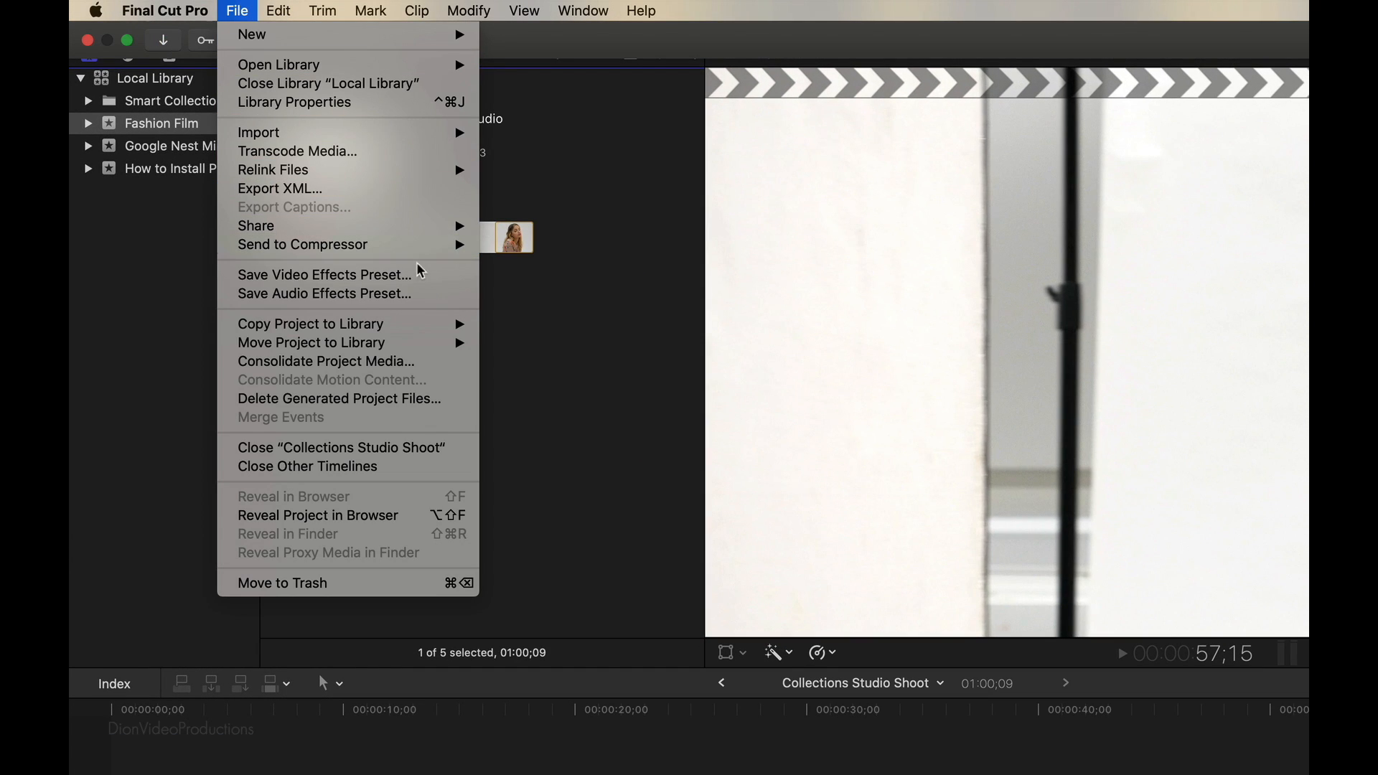
mouse_move(310, 323)
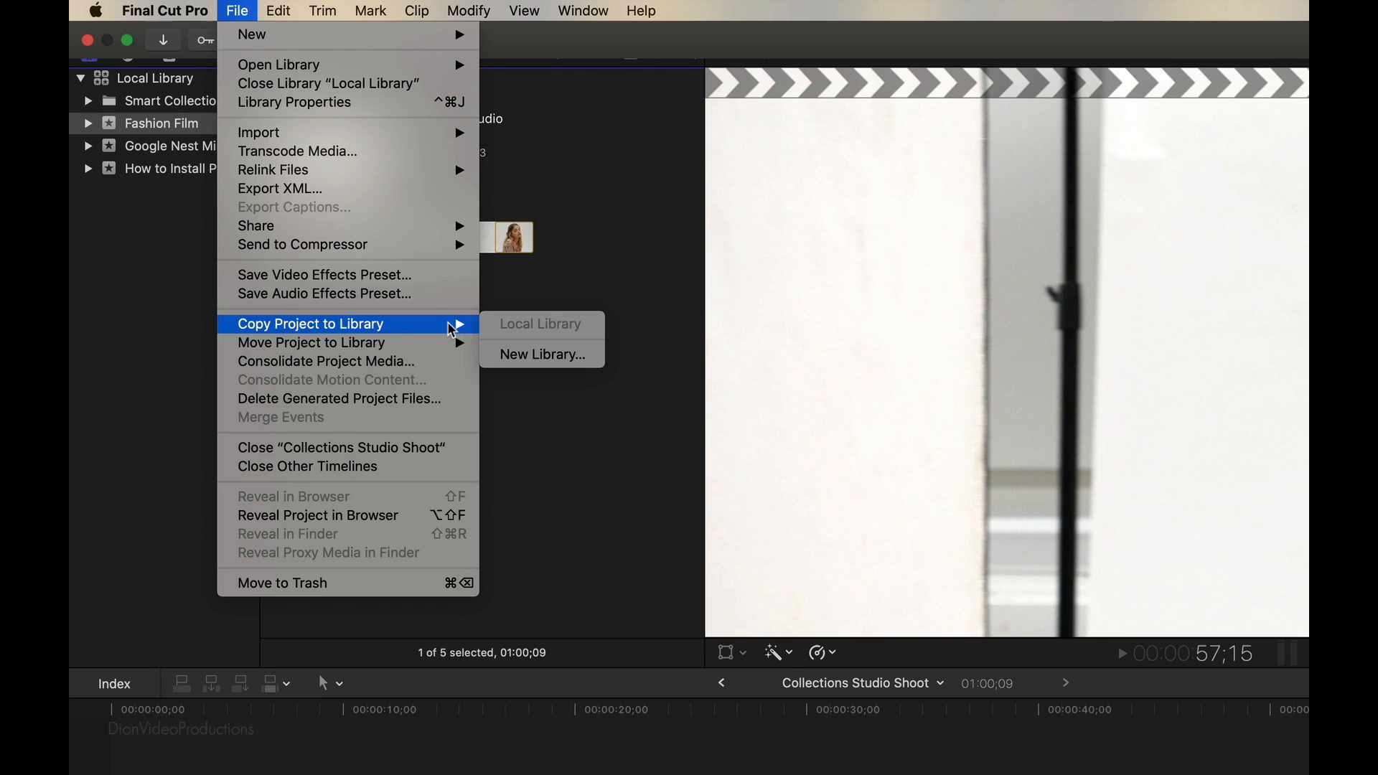
mouse_move(311, 341)
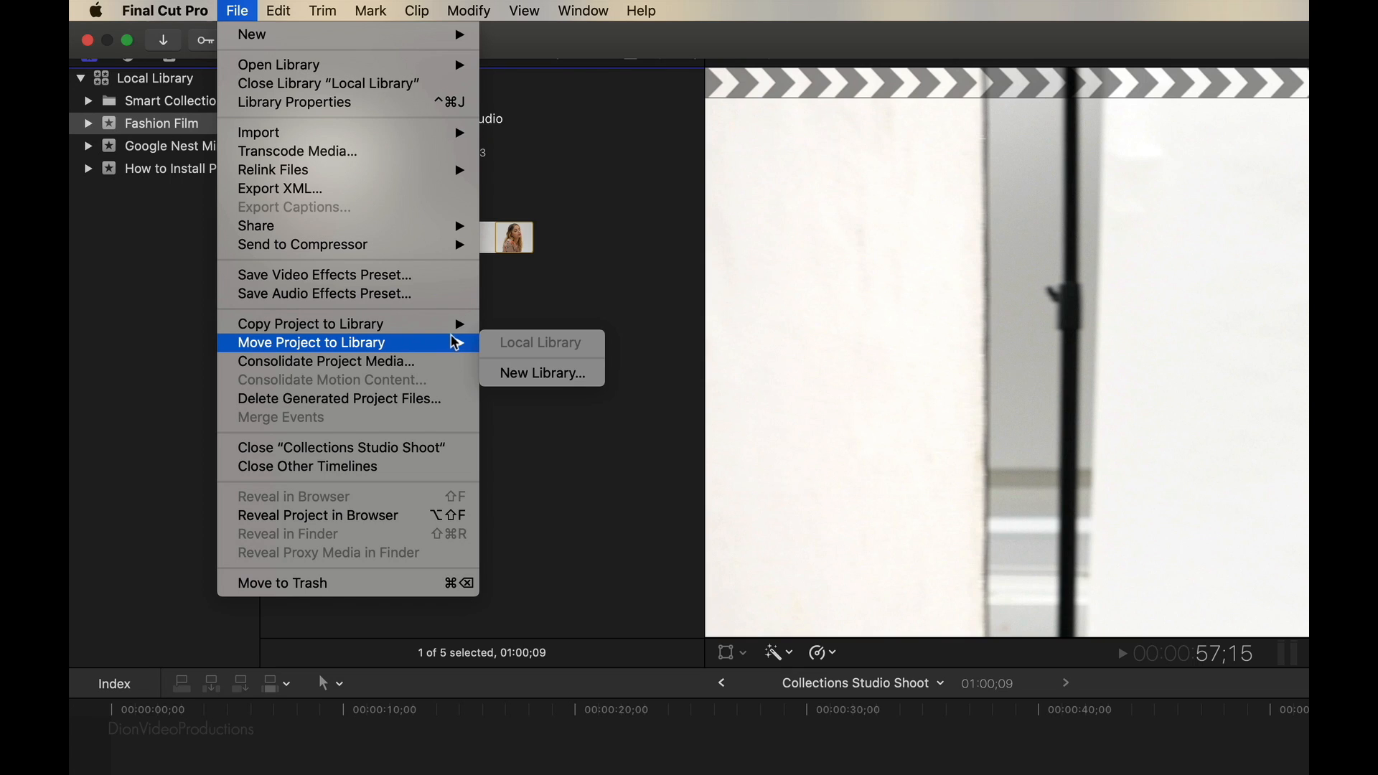
mouse_move(310, 323)
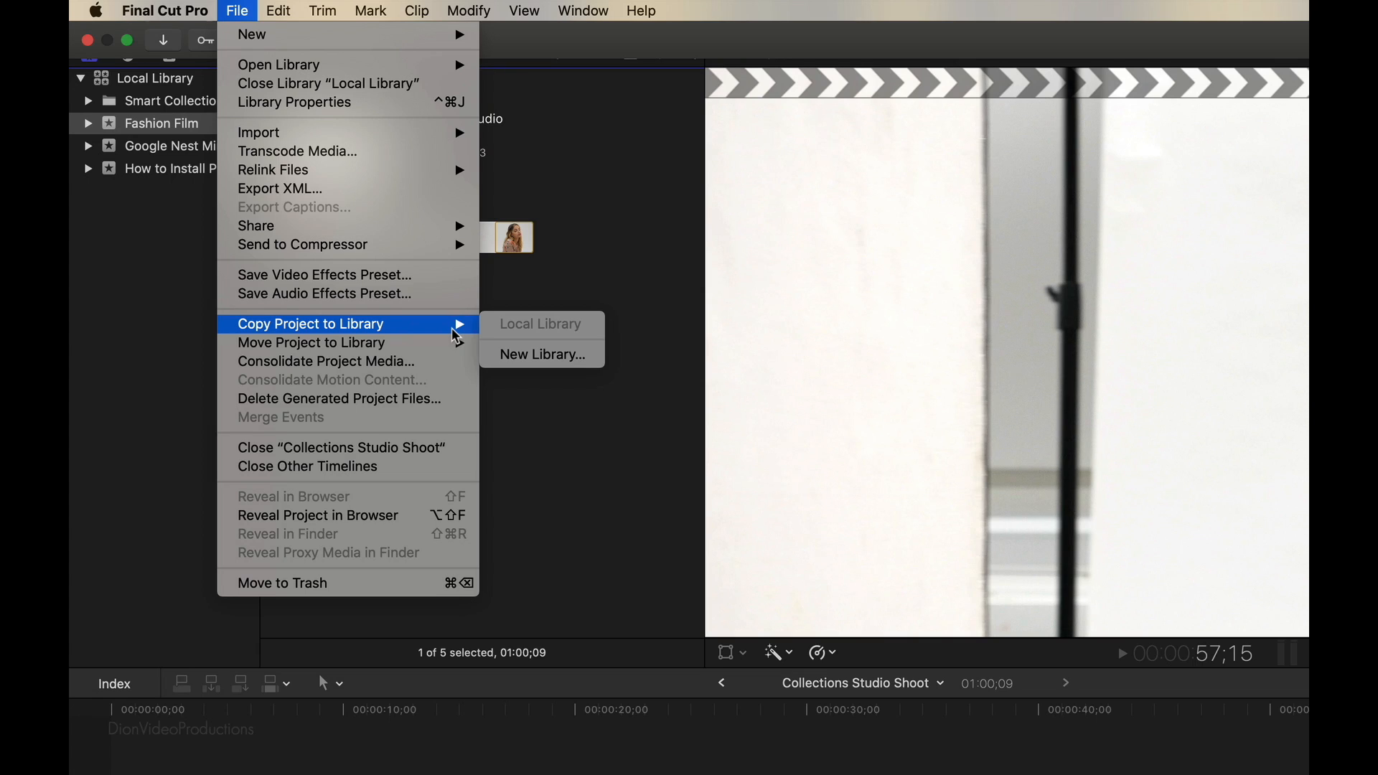
mouse_move(310, 341)
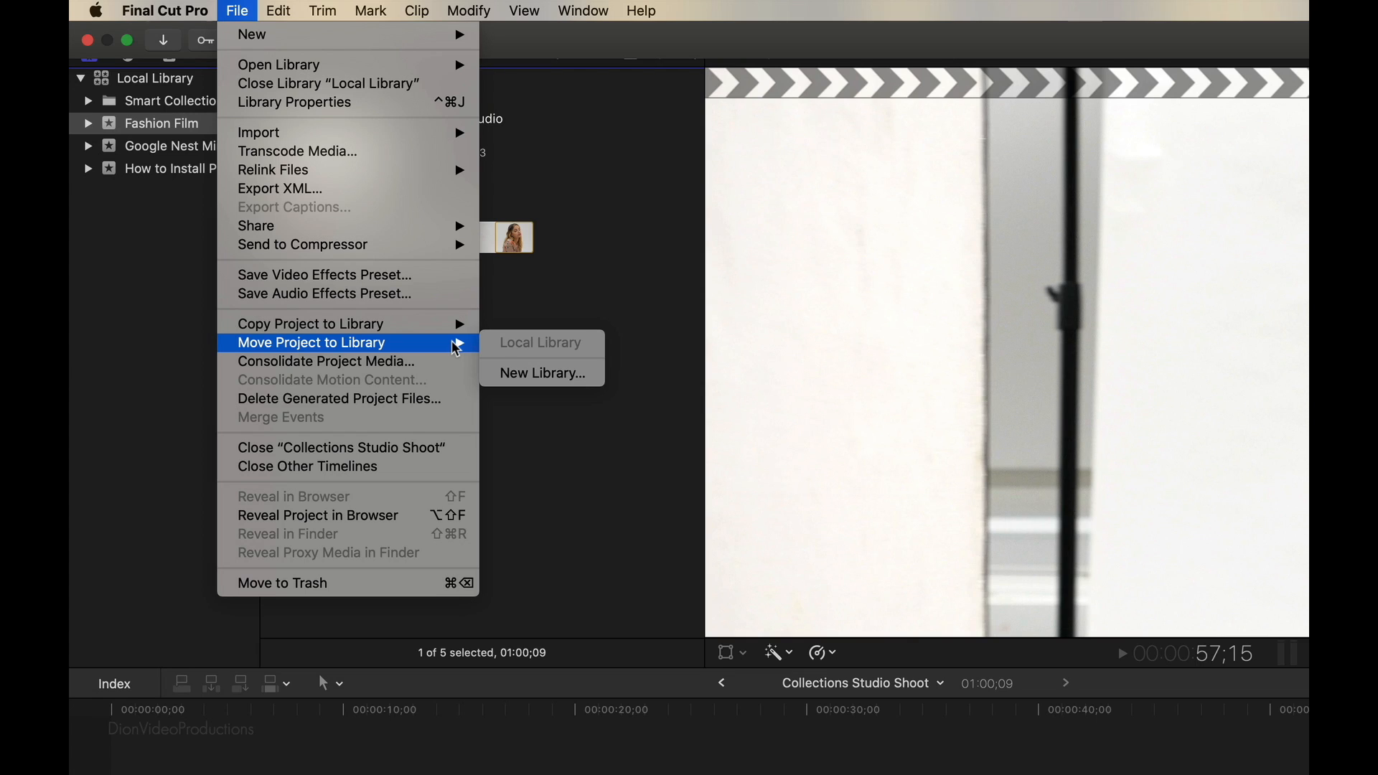
mouse_move(593, 343)
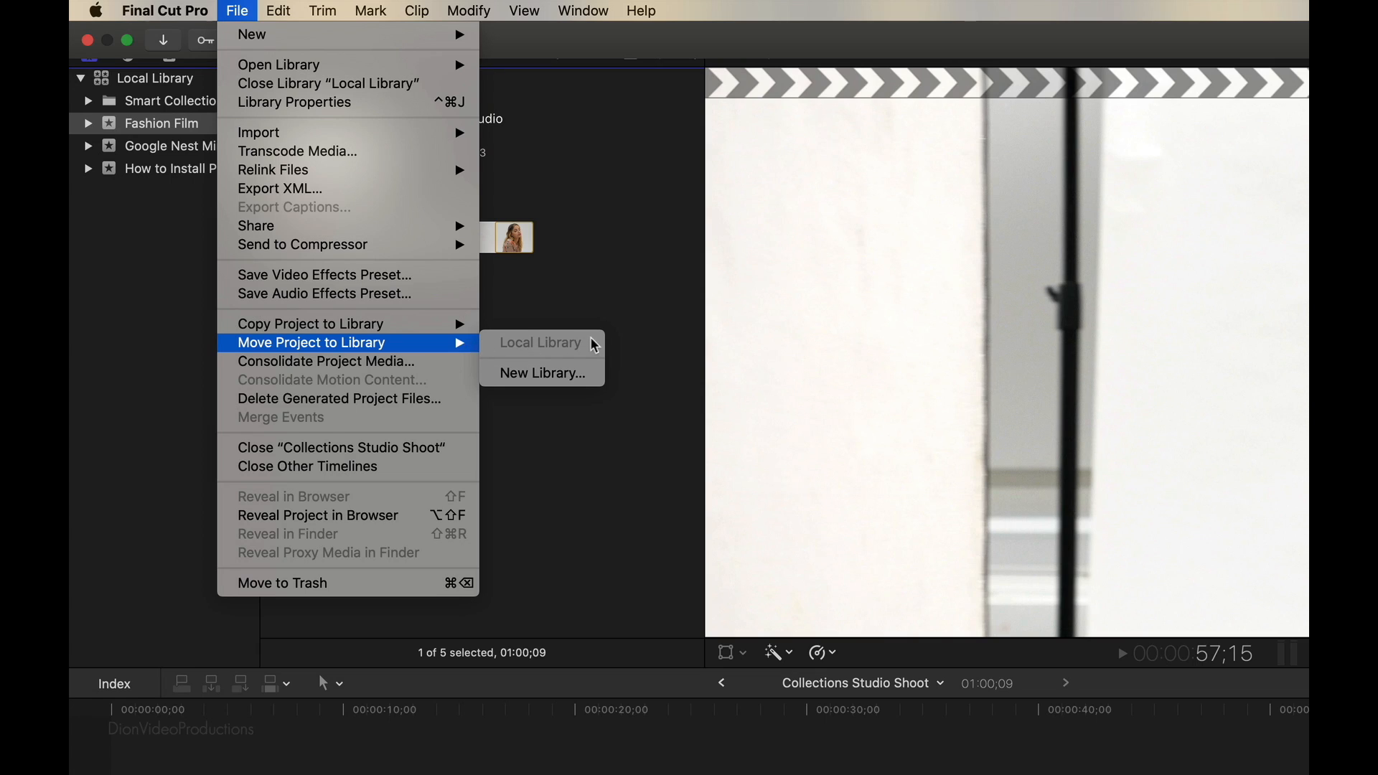
mouse_move(597, 349)
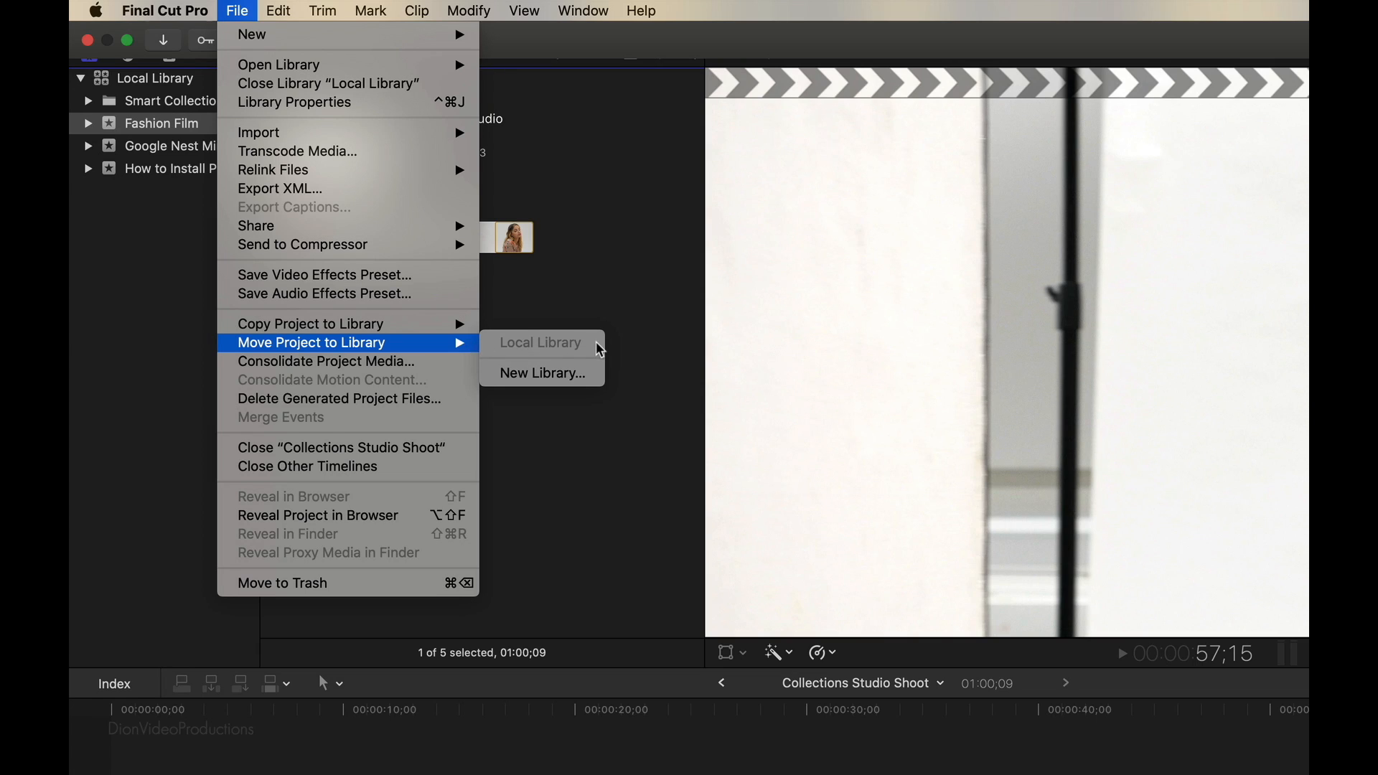
mouse_move(541, 373)
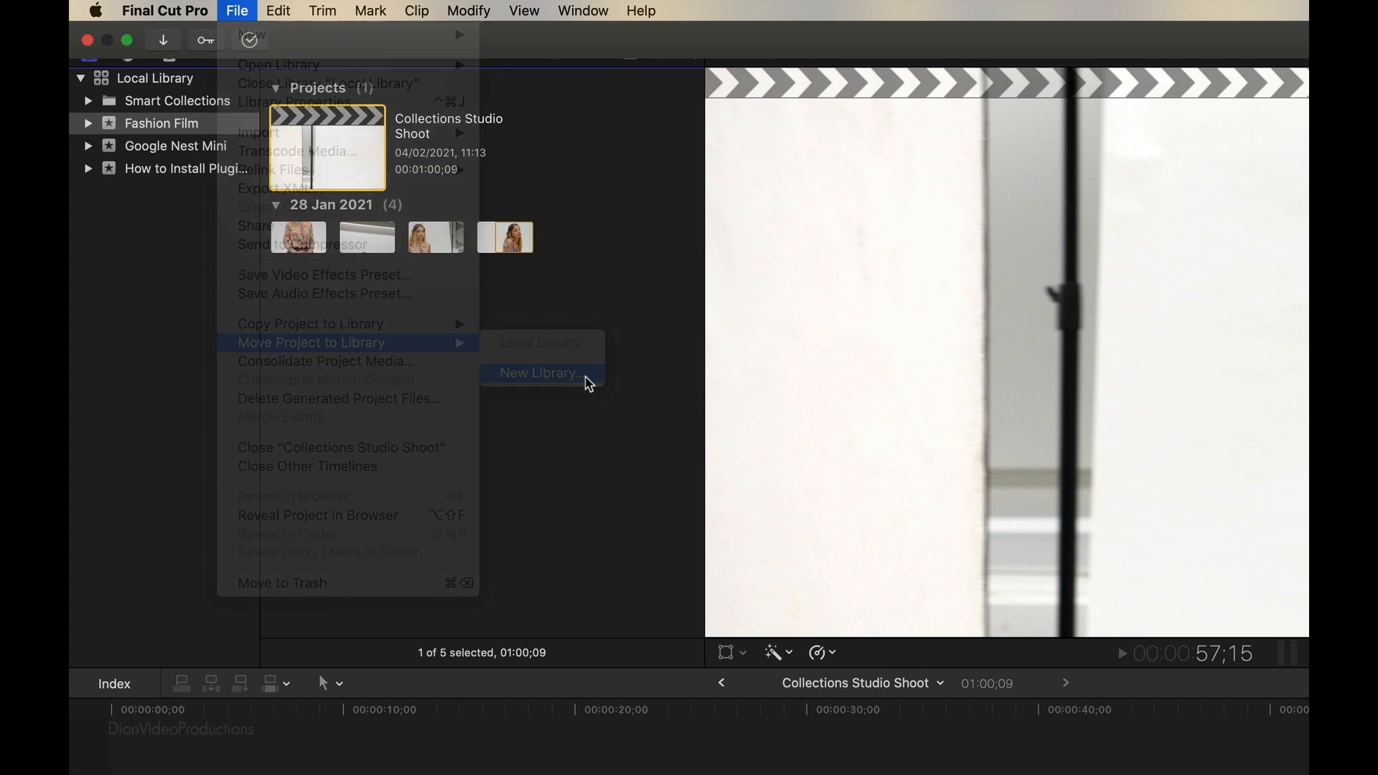
Choose a new library on the MBP15 BACKUP drive named 'Ext Library' as the move destination.
click(542, 373)
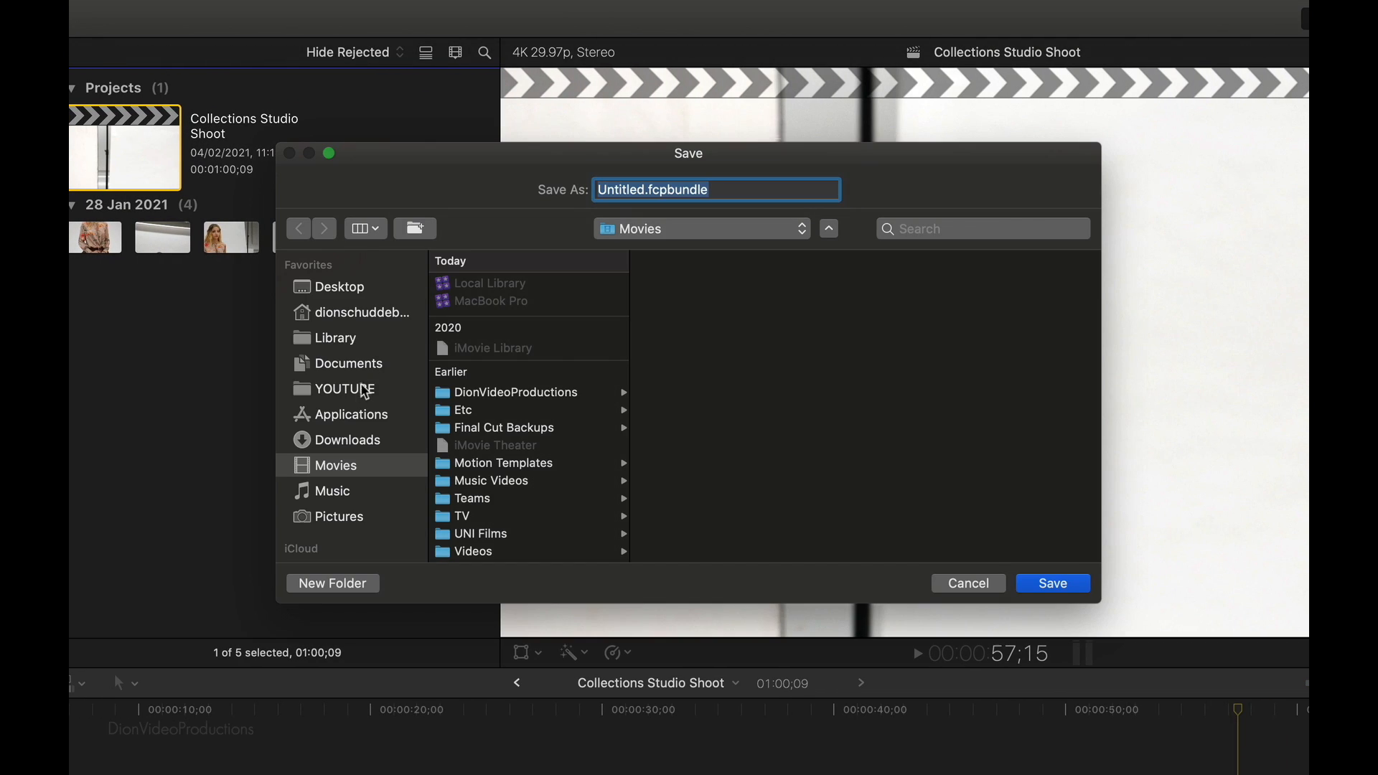
scroll(down, 3)
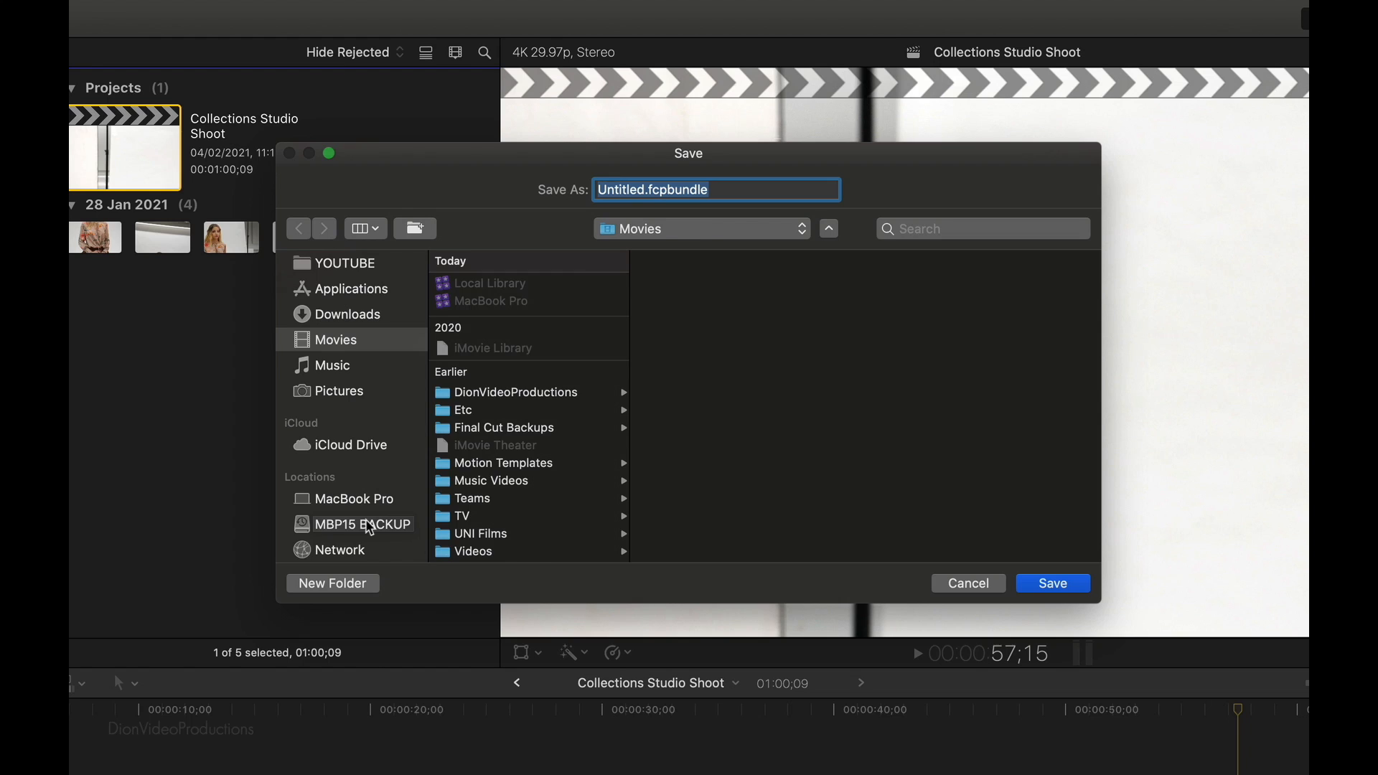
click(360, 524)
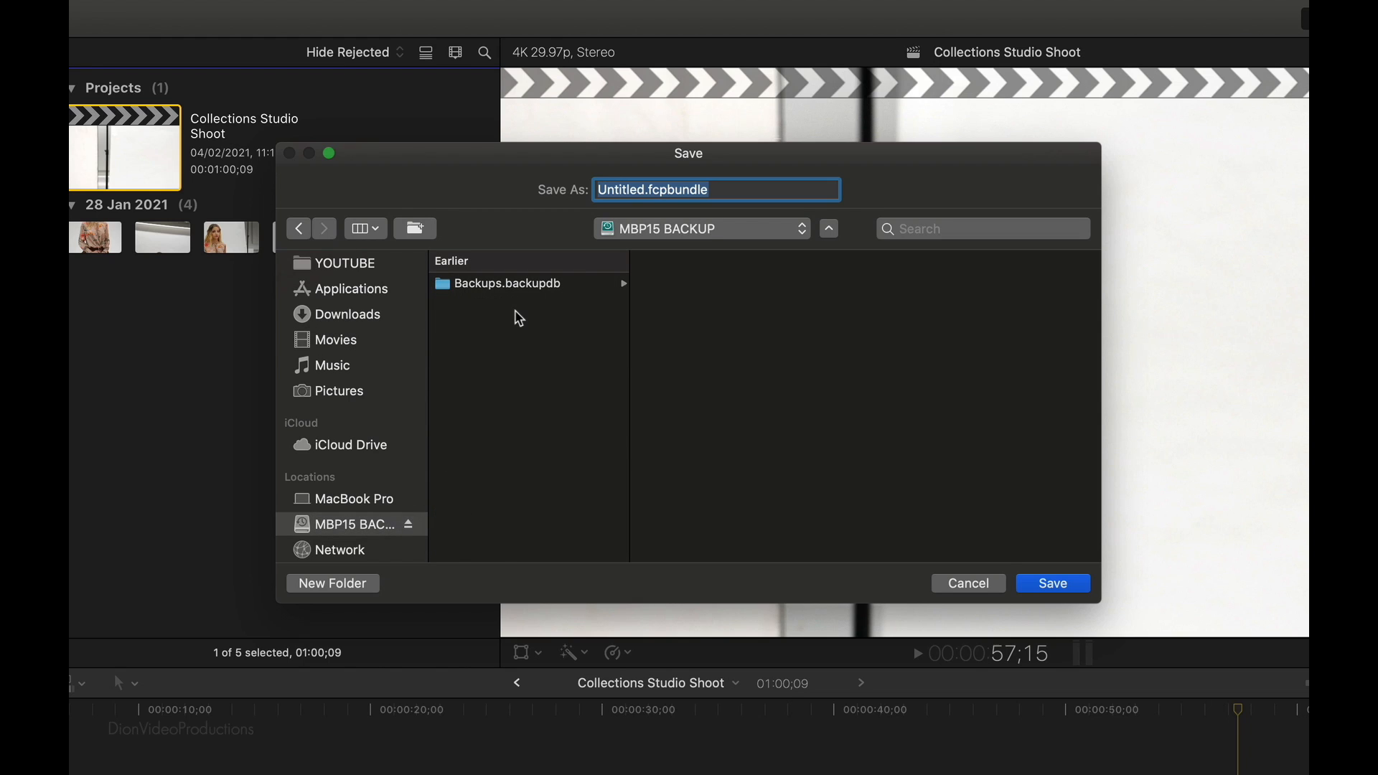
mouse_move(541, 306)
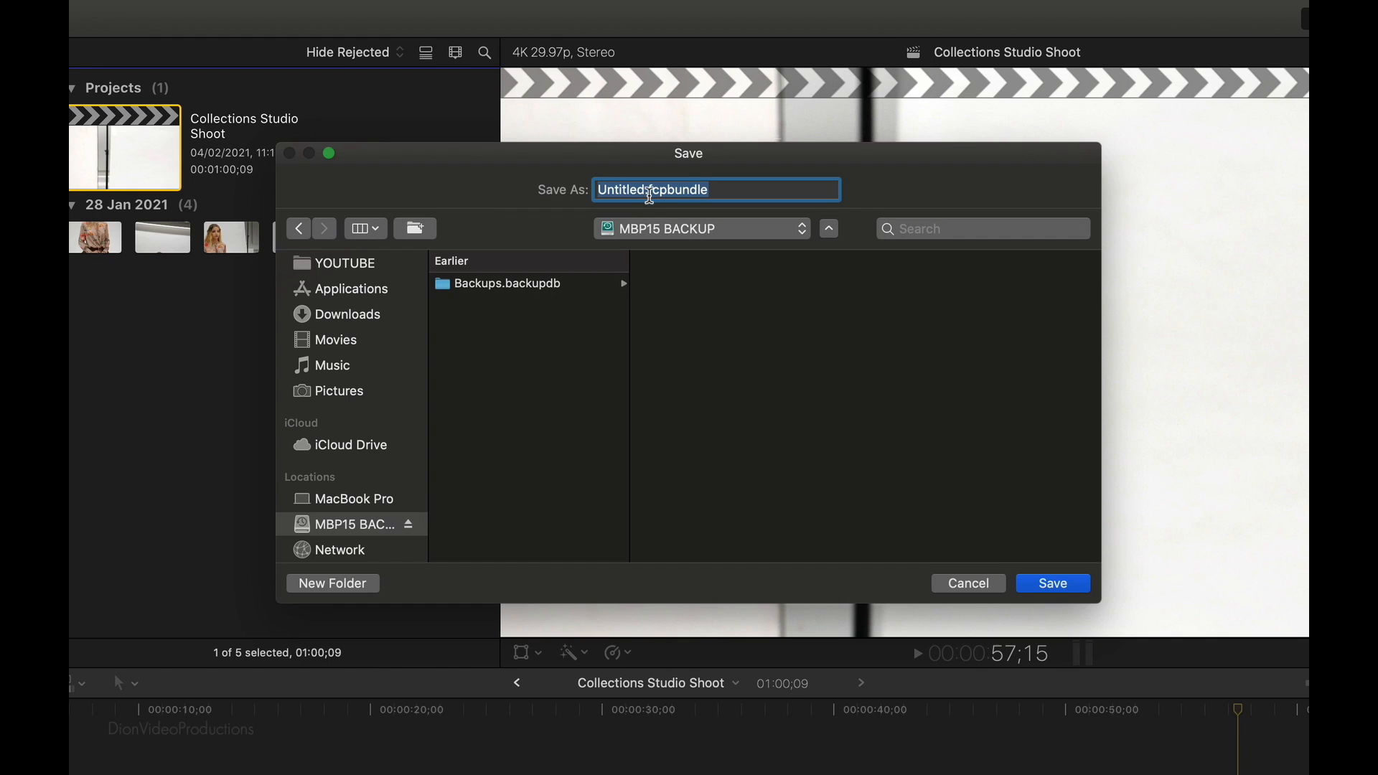
click(649, 190)
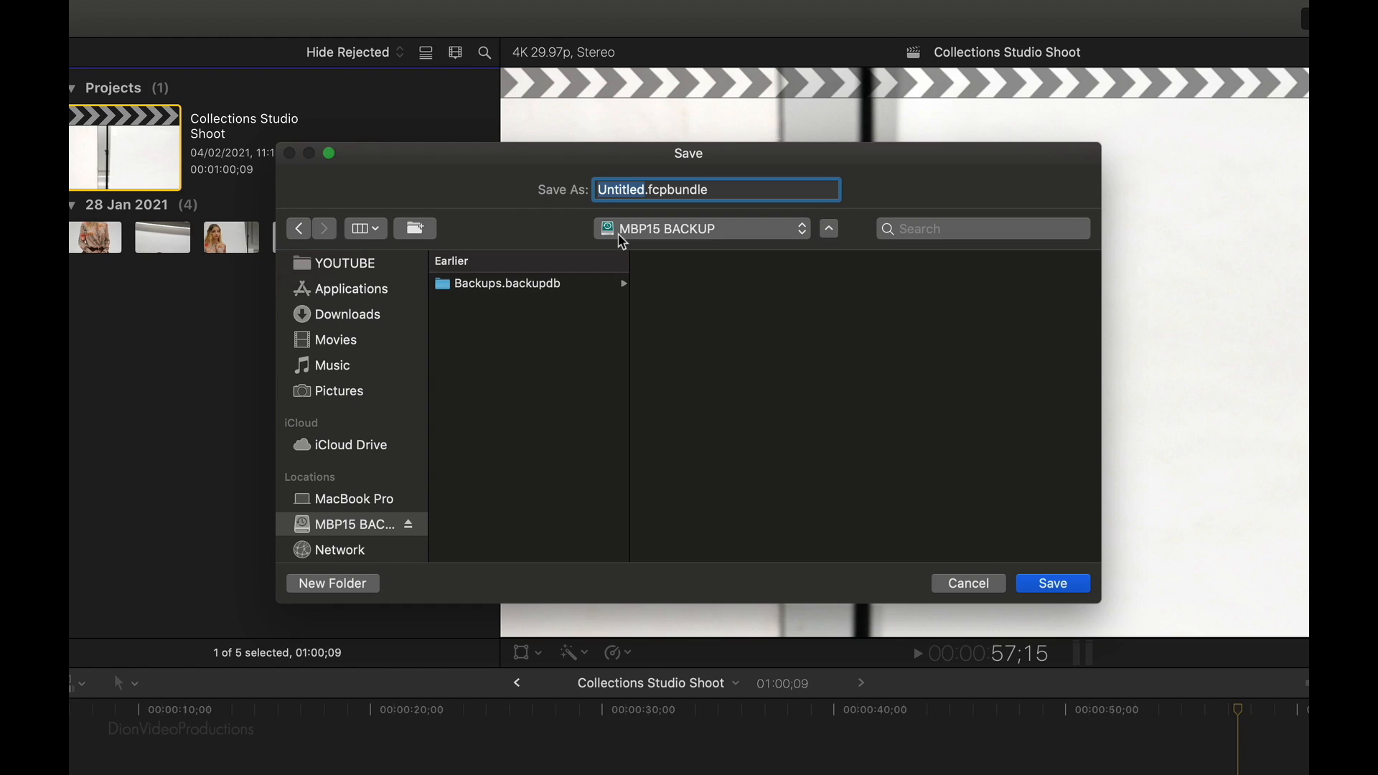
text(Ext)
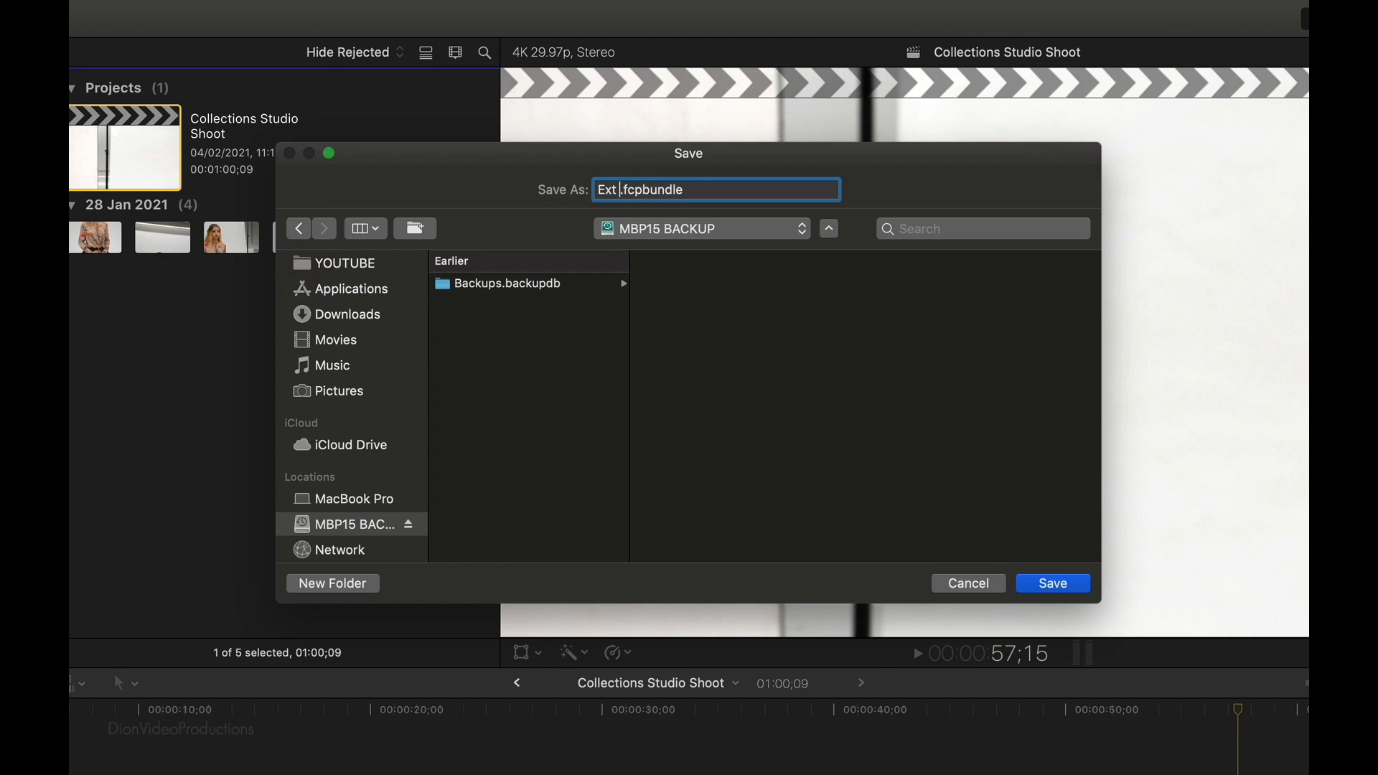
text(Library)
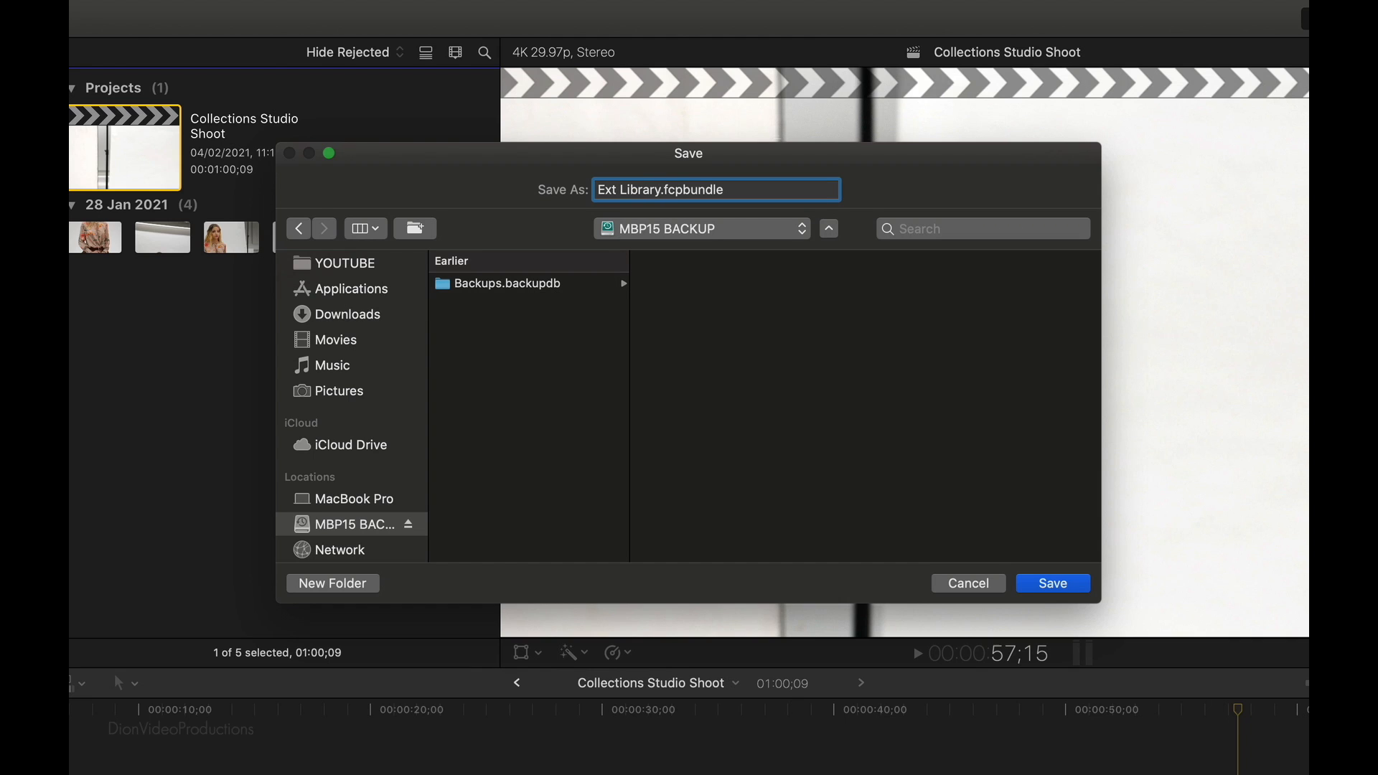
Create Ext Library and confirm moving Collections Studio Shoot into it.
click(1052, 583)
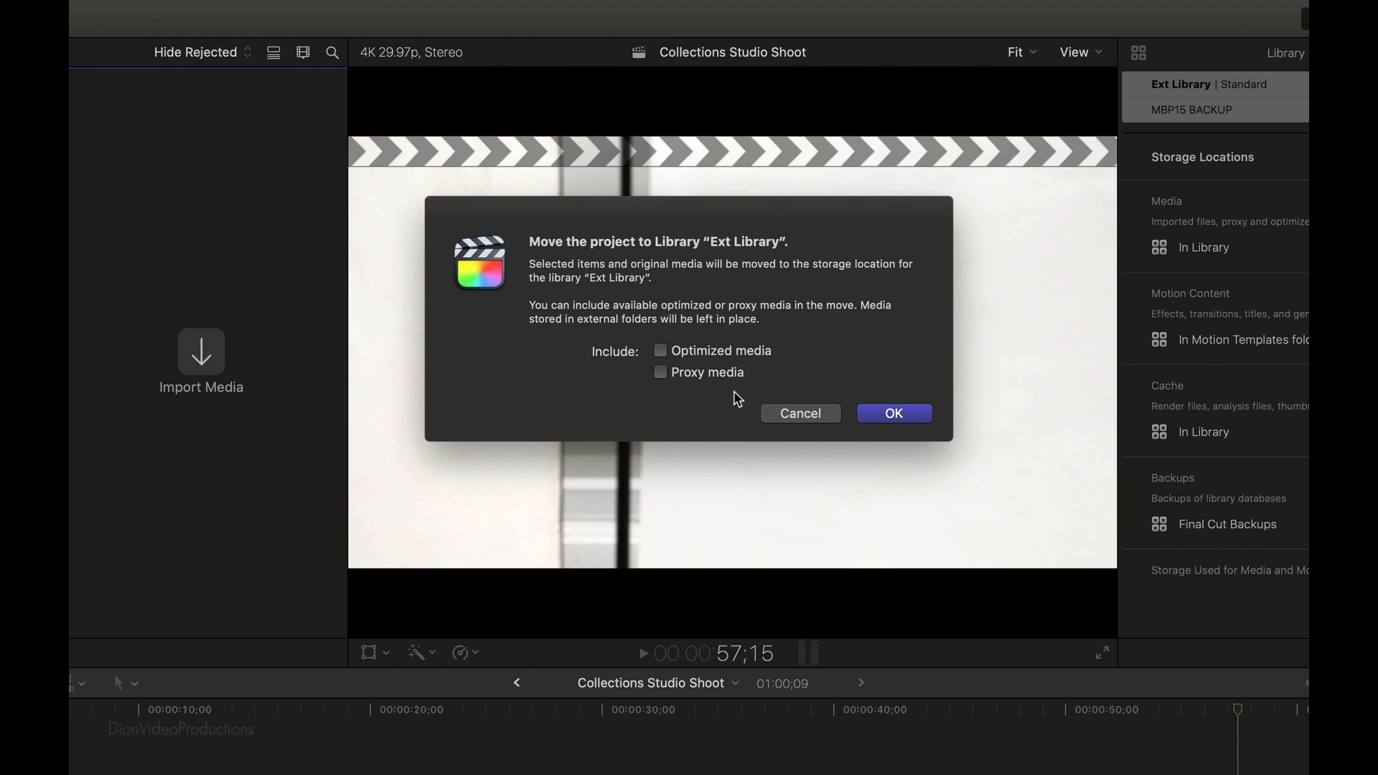
mouse_move(929, 425)
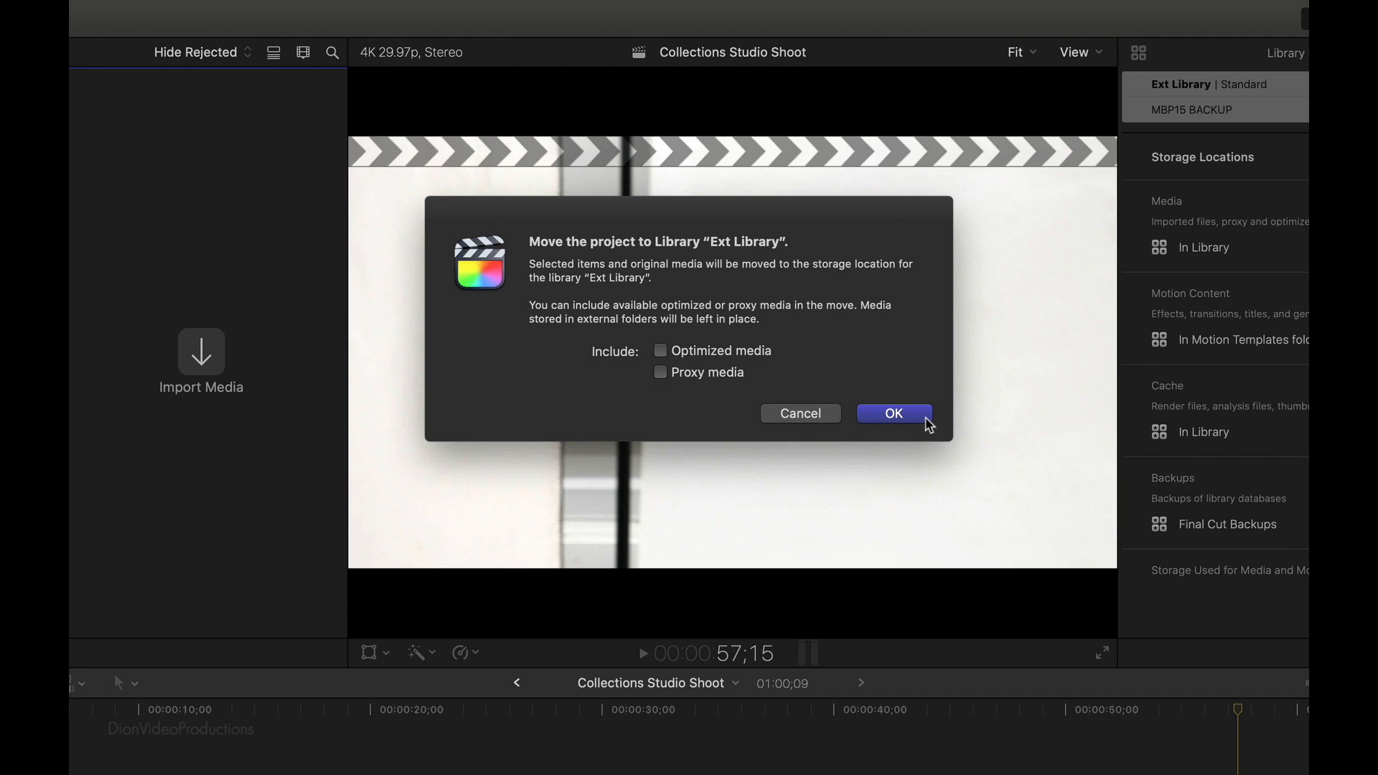
click(892, 413)
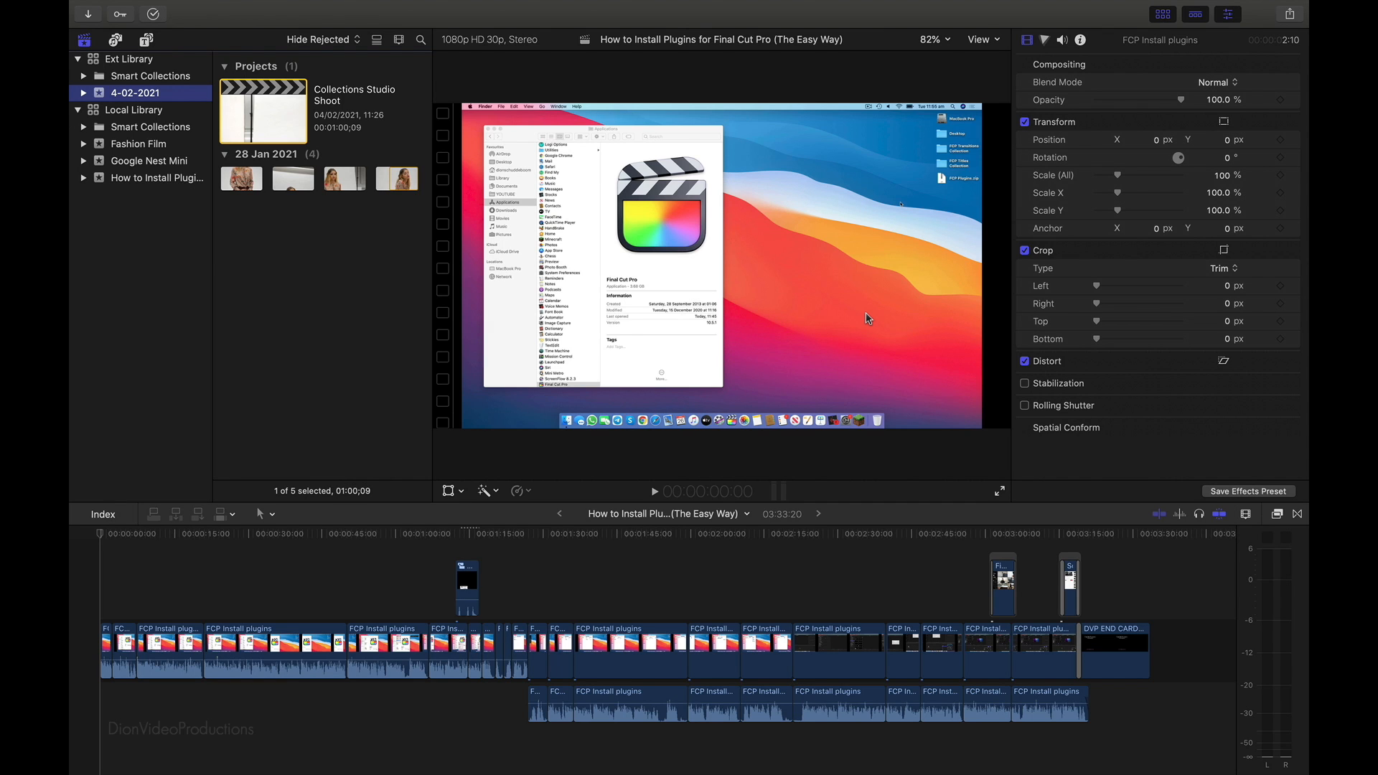
mouse_move(333, 50)
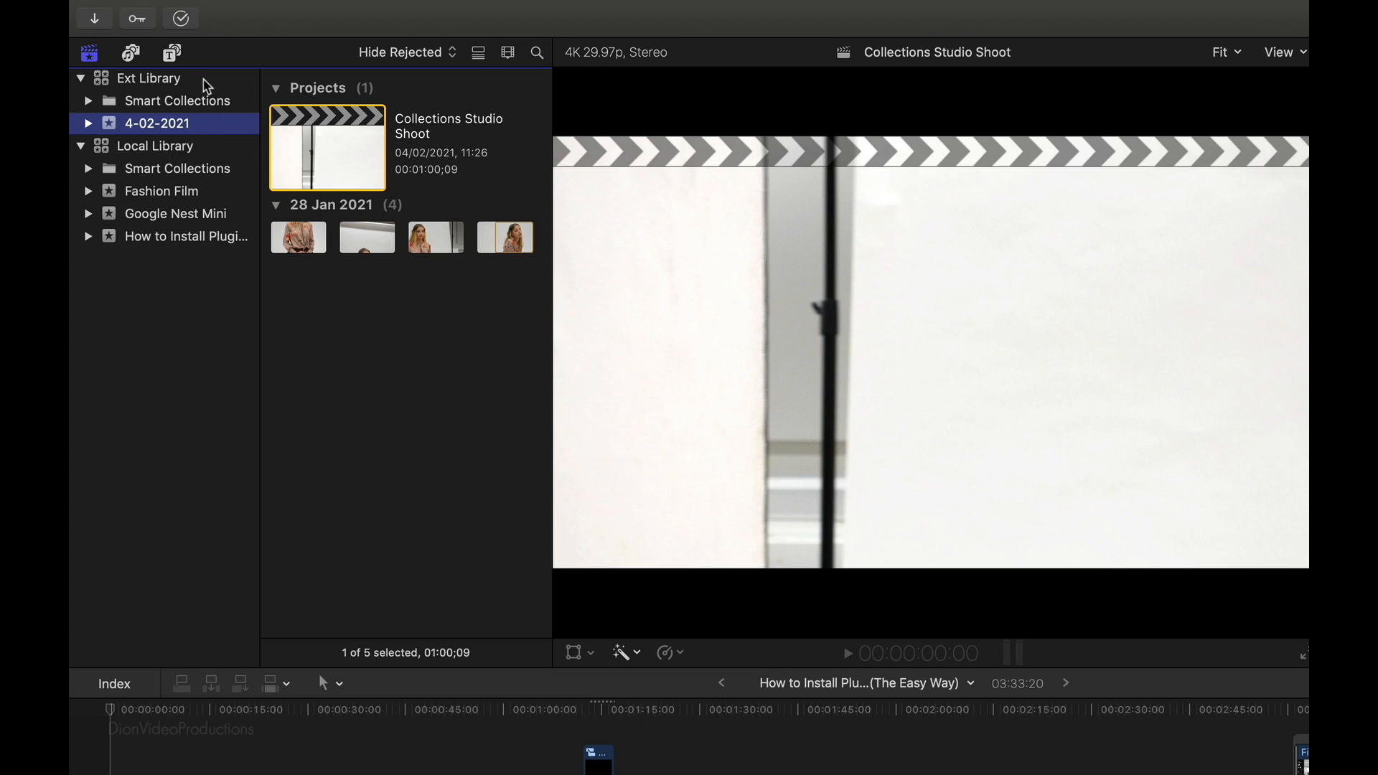
mouse_move(147, 77)
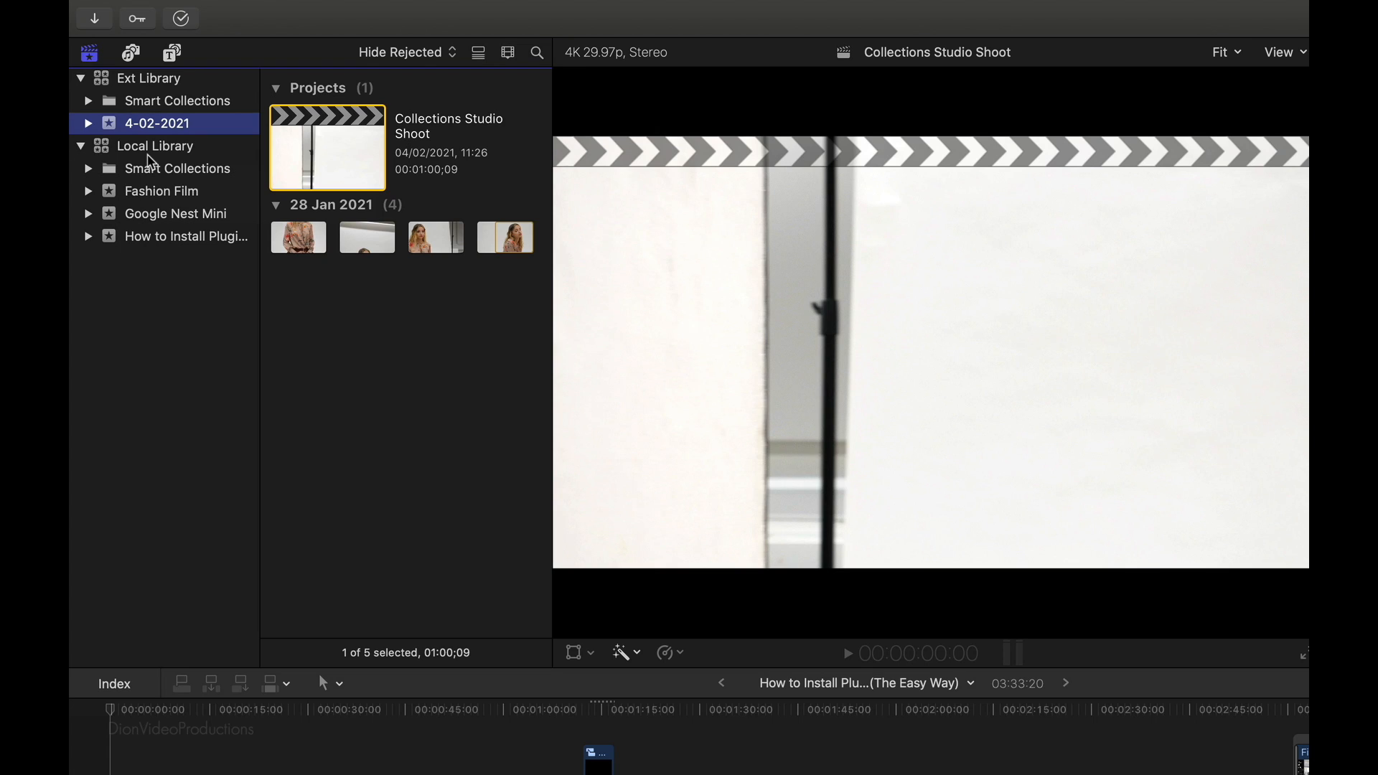
mouse_move(151, 161)
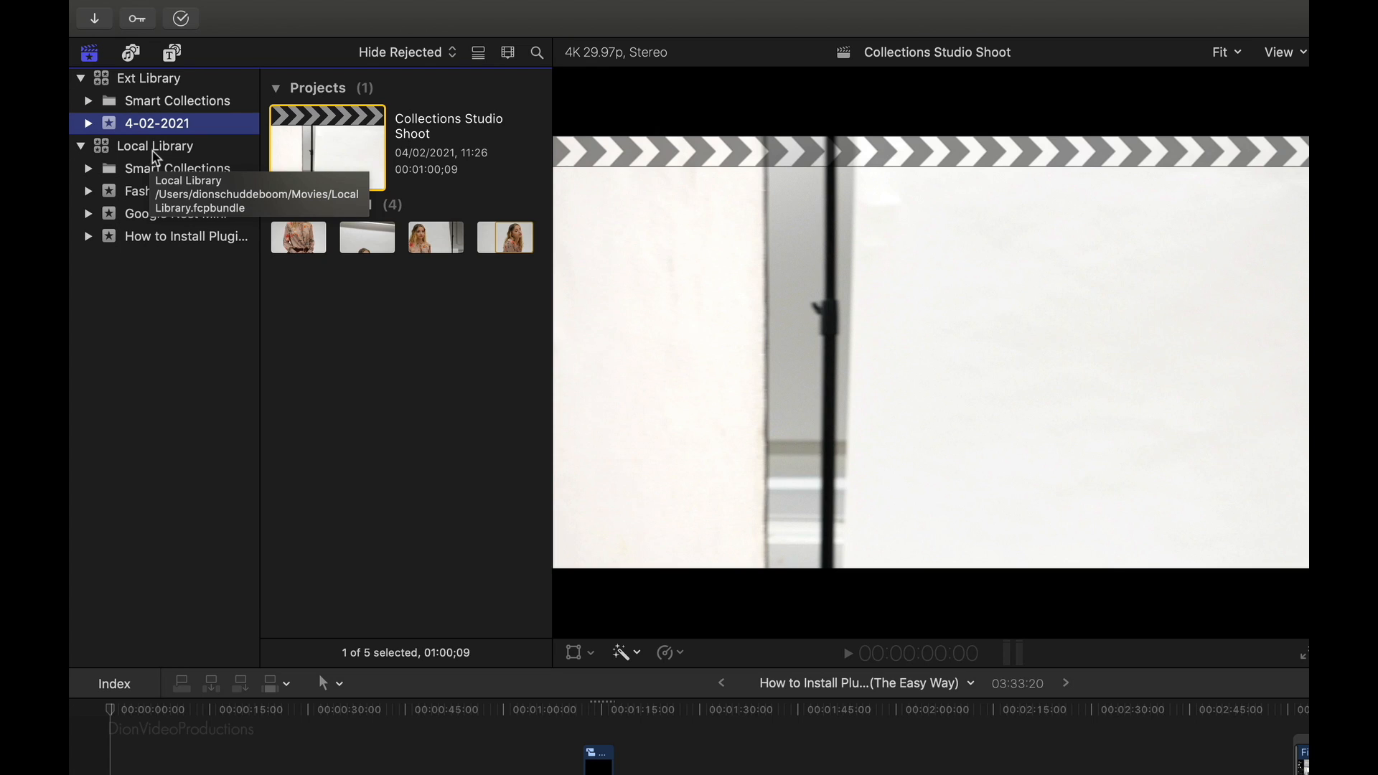
mouse_move(162, 136)
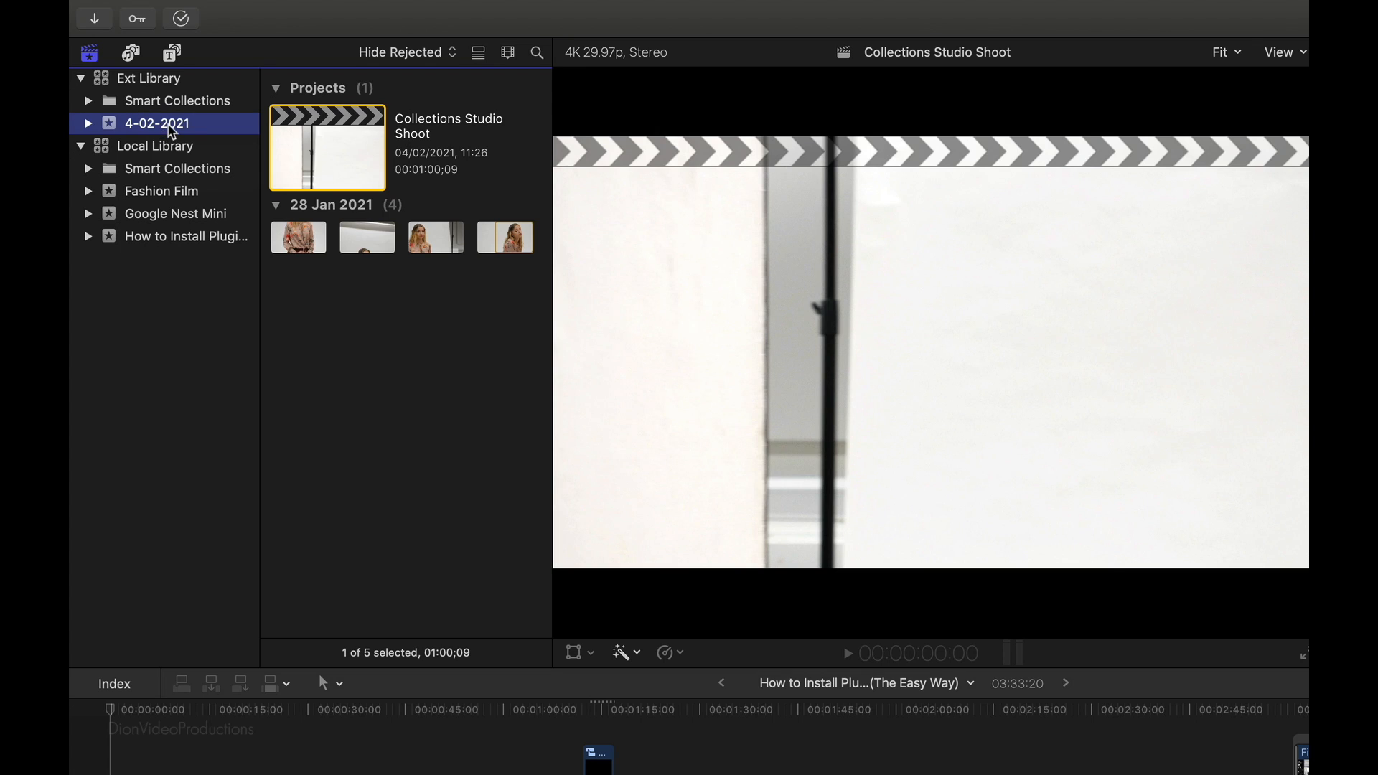
Rename the 4-02-2021 event in Ext Library to 'Fashion Film' and compare it with the local one.
double_click(156, 124)
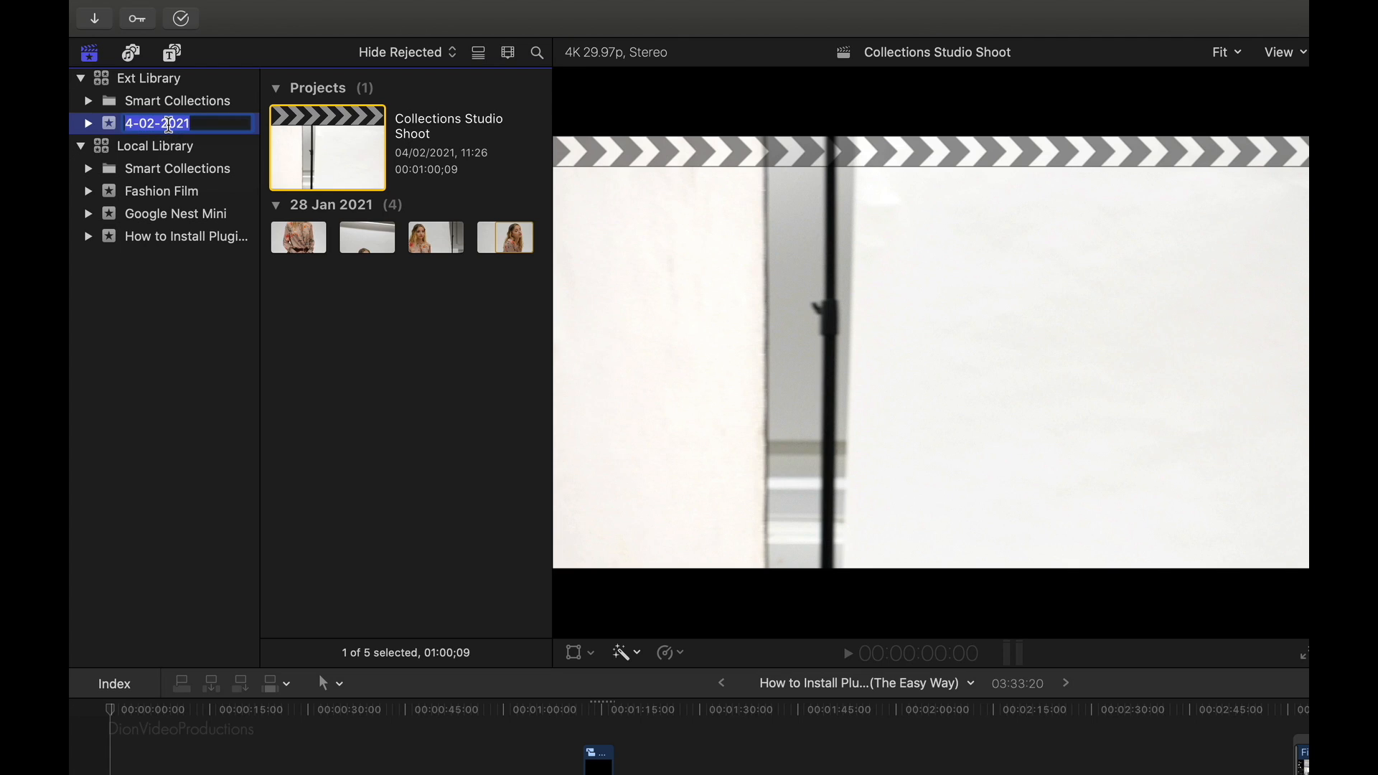
text(Fashion Film)
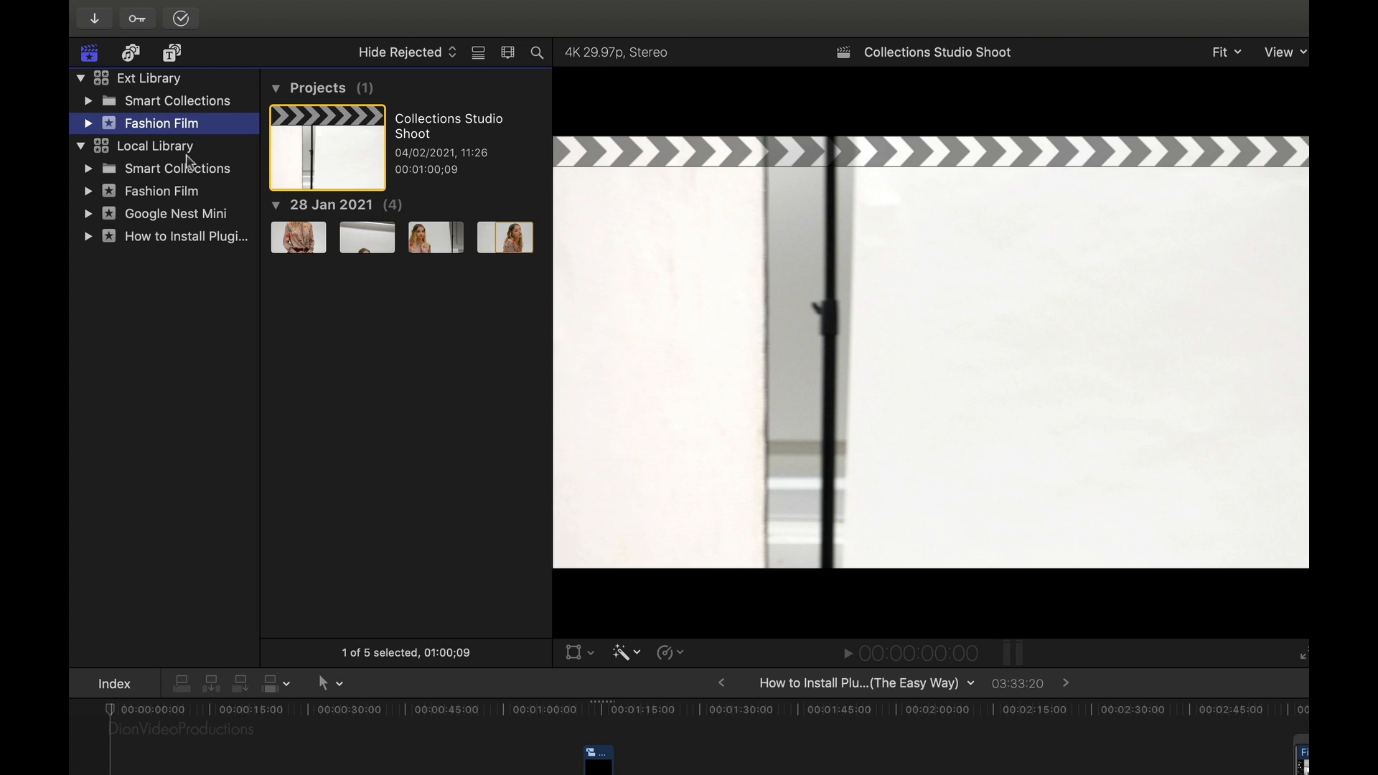
click(162, 190)
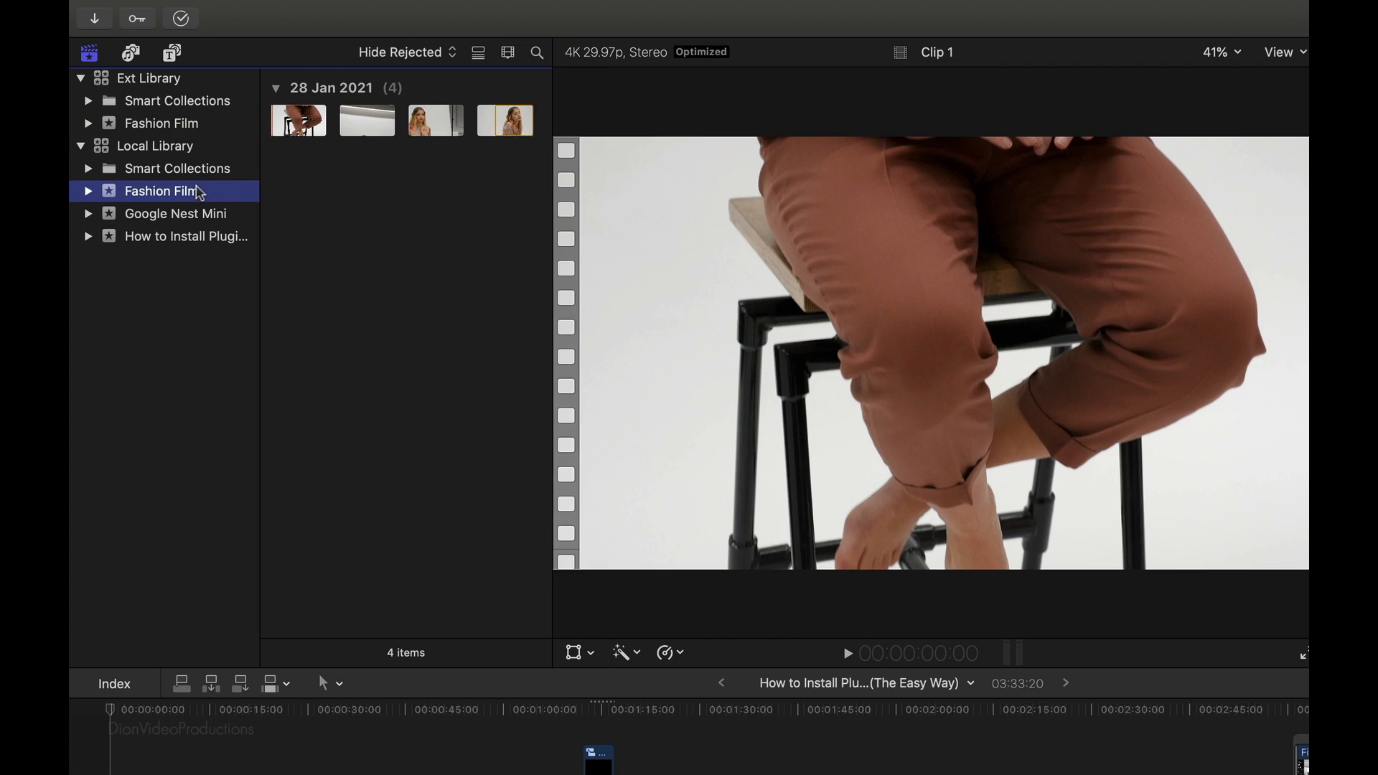
mouse_move(369, 198)
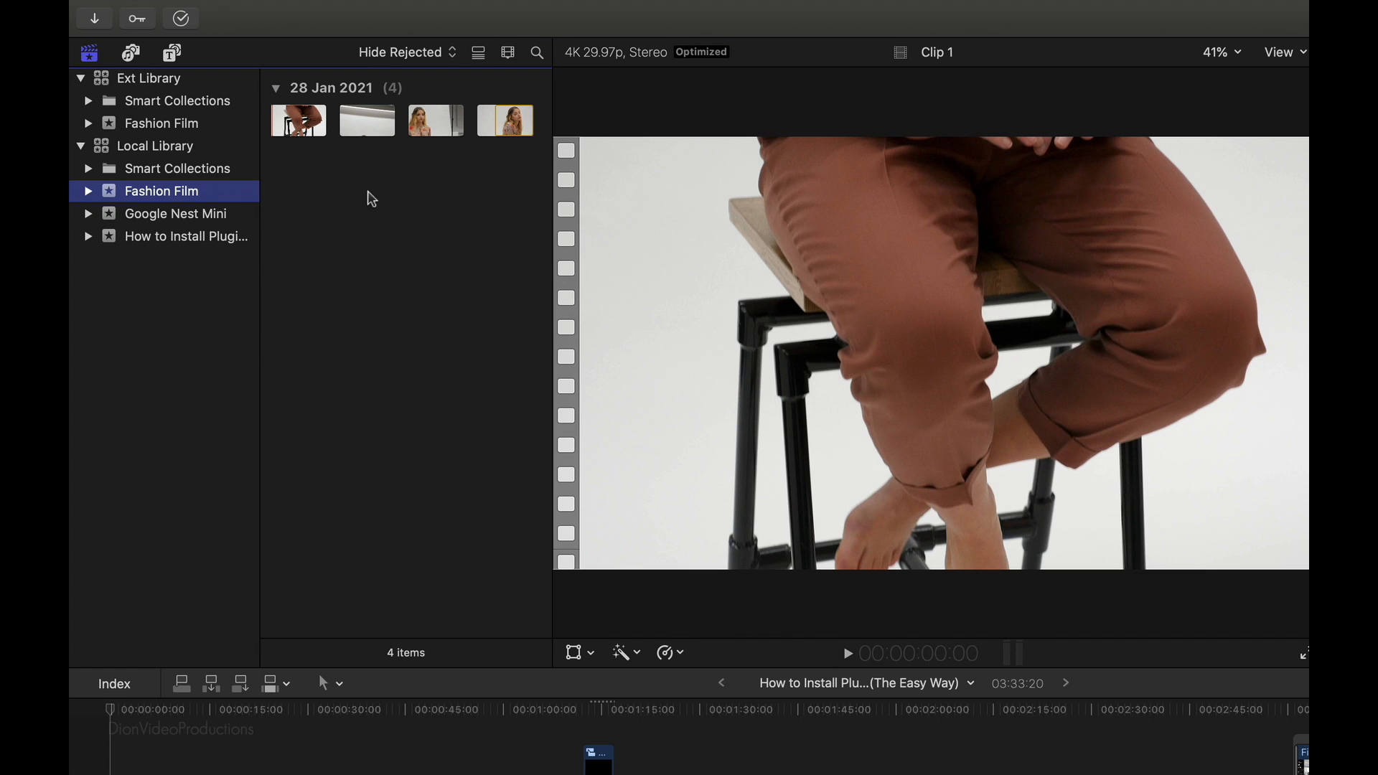
click(162, 124)
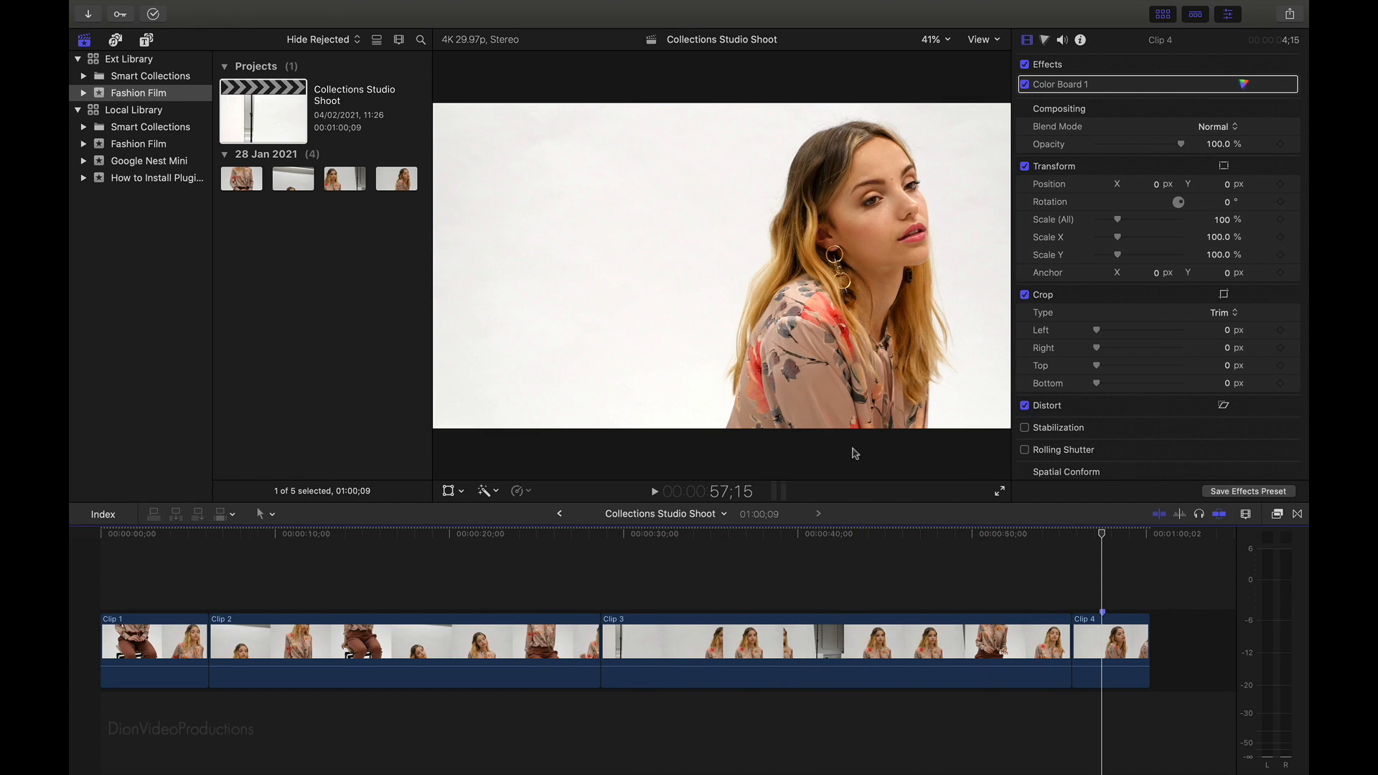
mouse_move(701, 224)
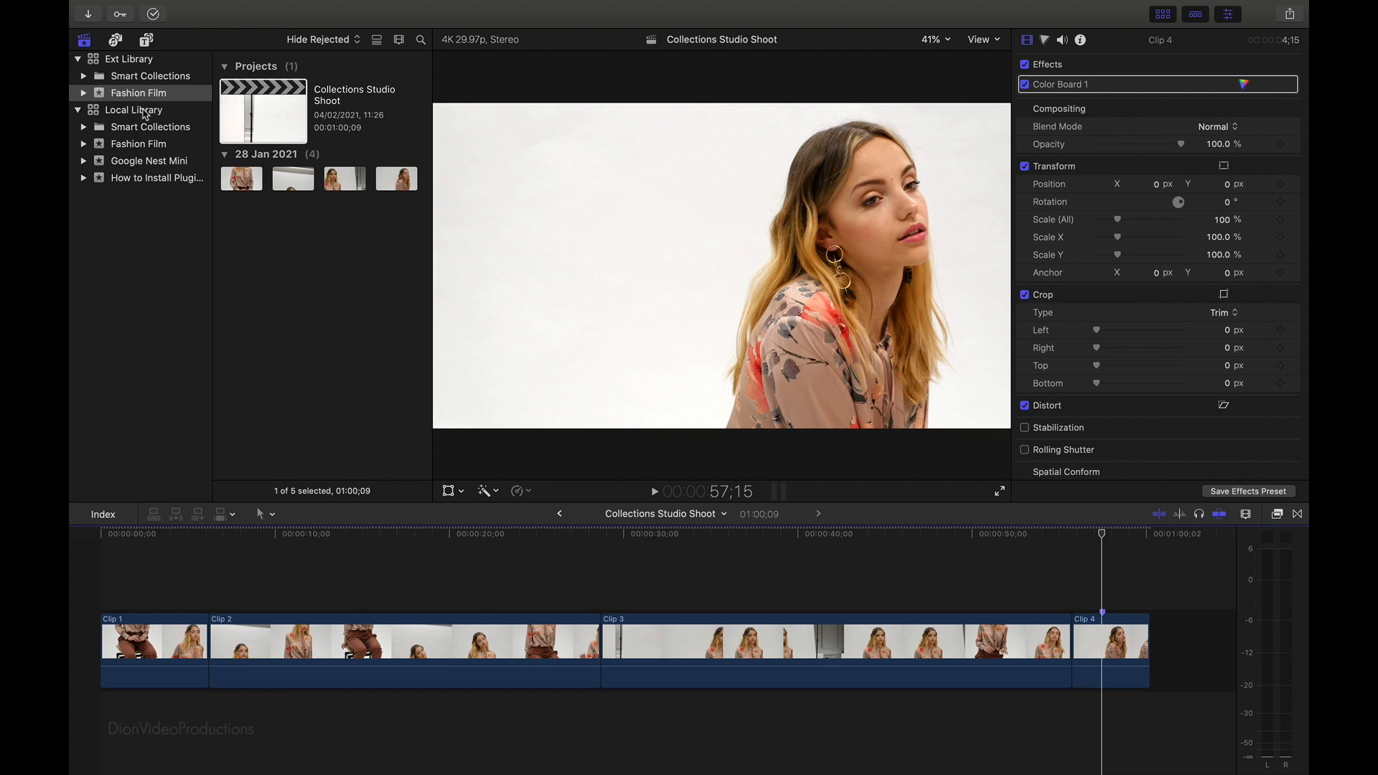
Close Local Library from its sidebar options, leaving only Ext Library open.
right_click(135, 109)
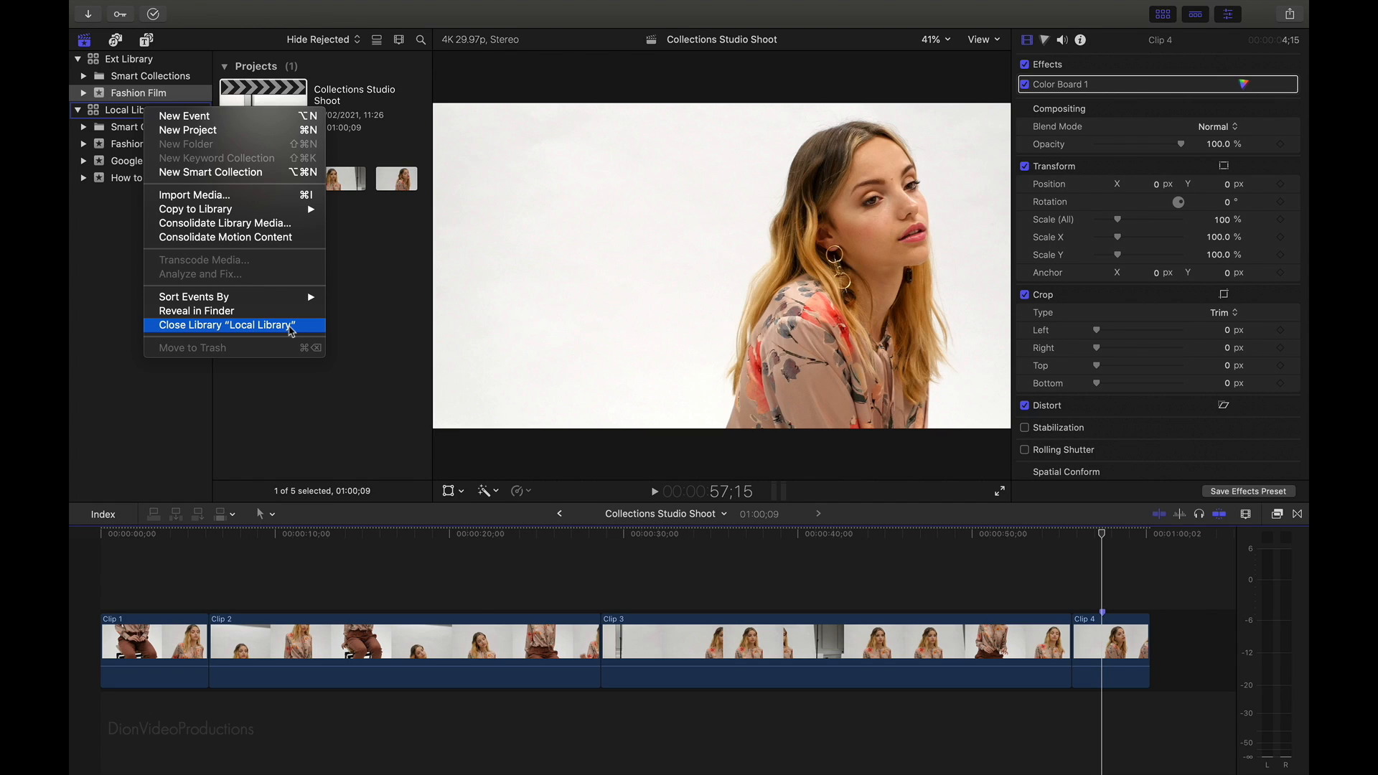
click(229, 324)
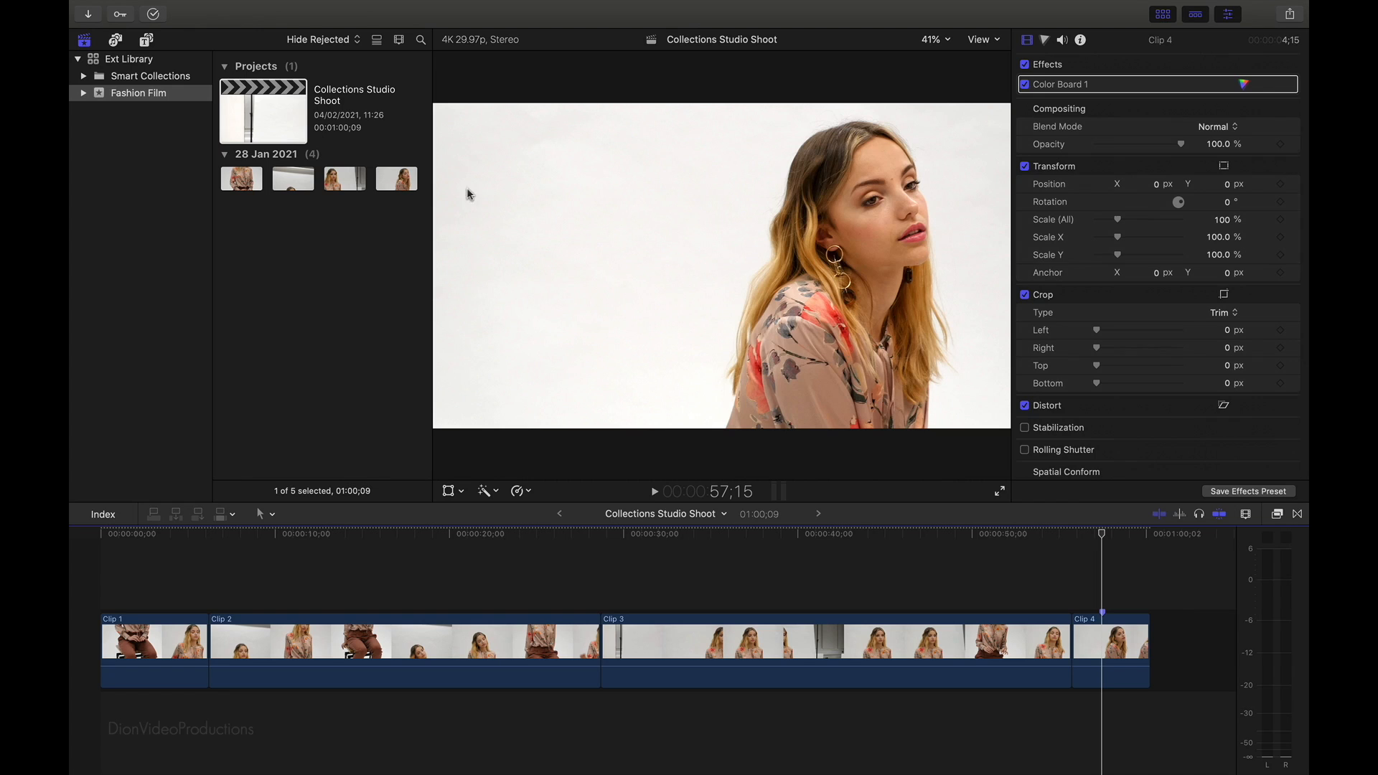
mouse_move(1071, 526)
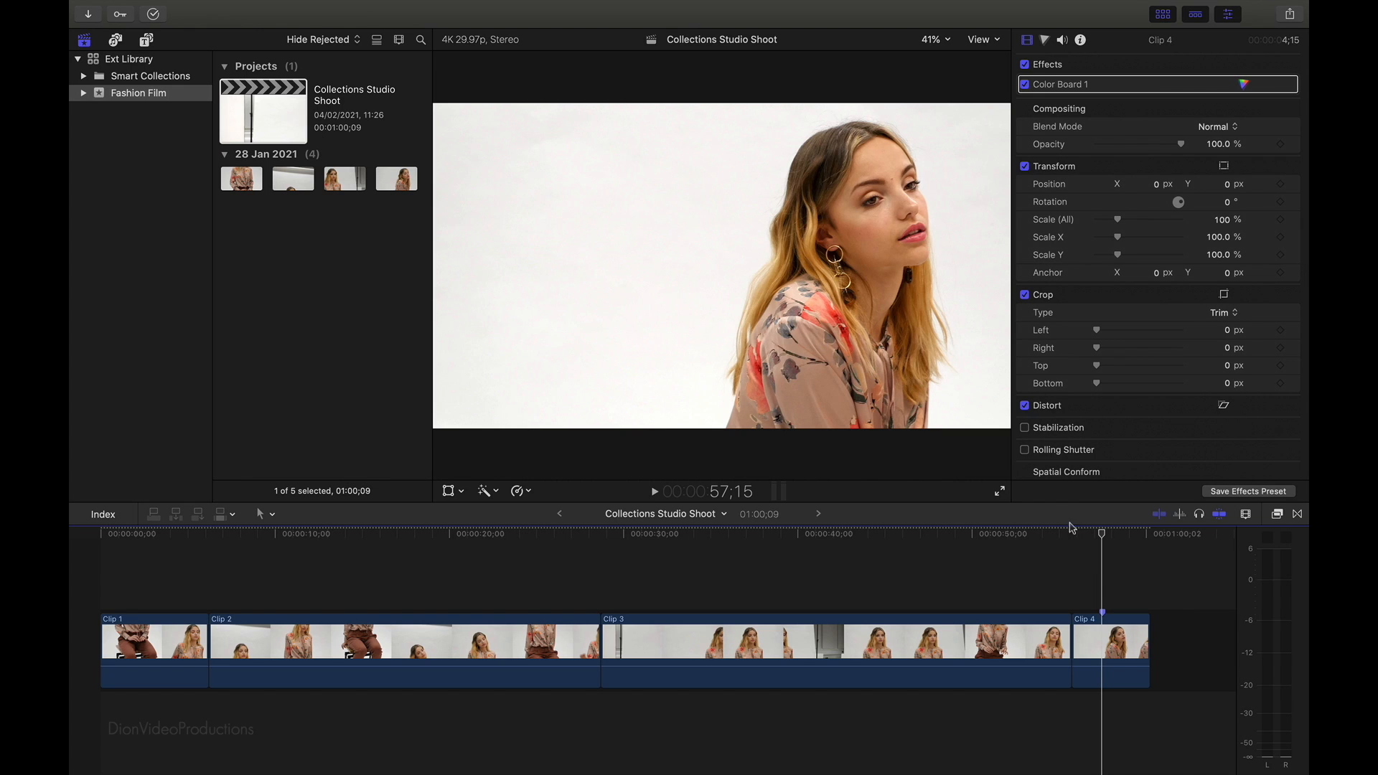